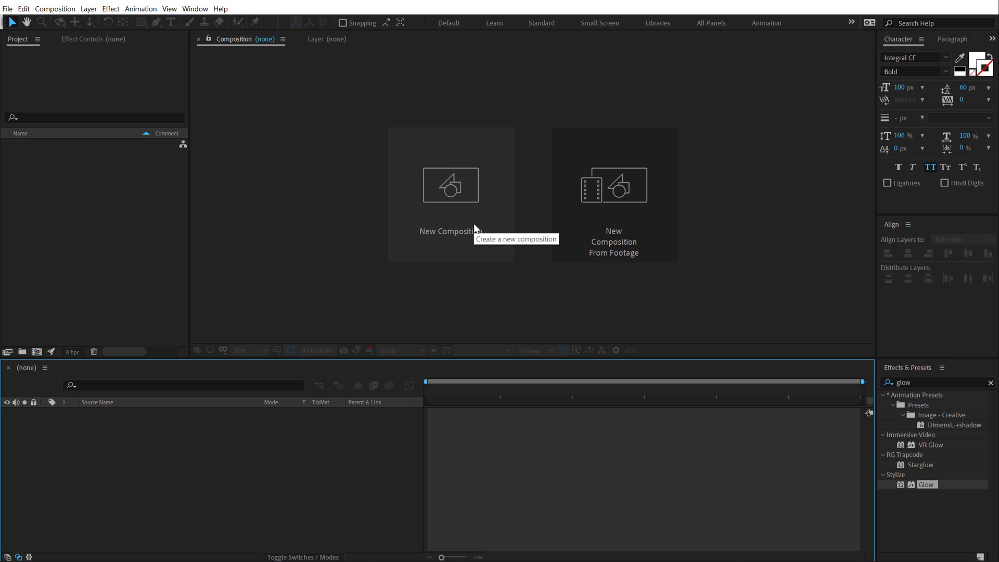
Step: Create a 1920×1080 composition named 'Render', then a second composition named 'Text'
{"action": "left_click", "coordinate": [450, 186]}
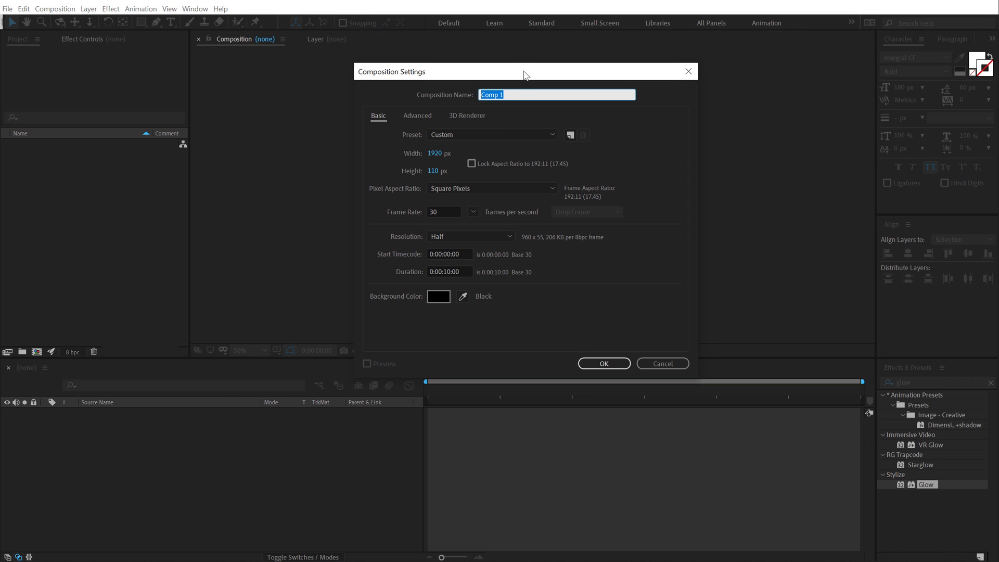
{"action": "left_click", "coordinate": [444, 171]}
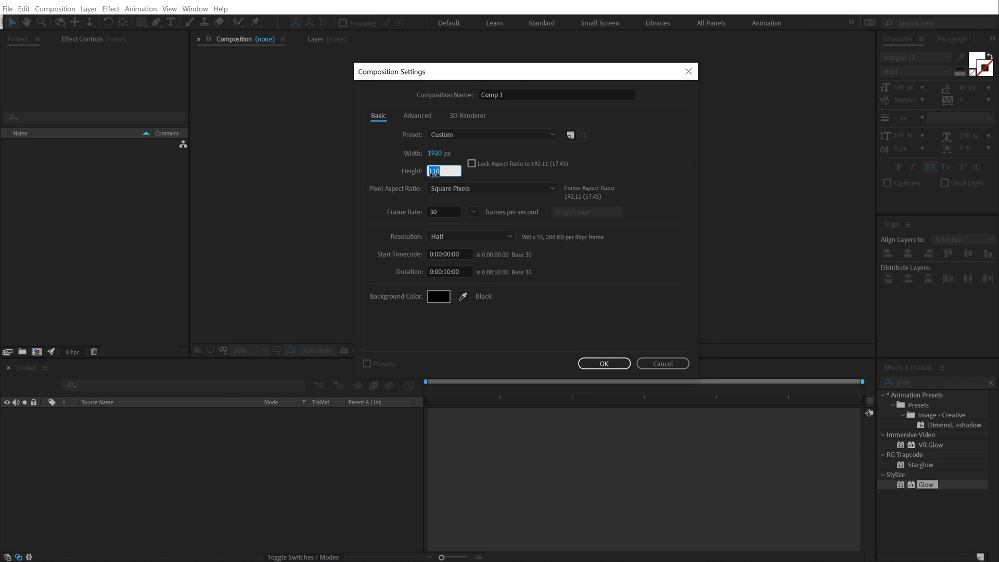
{"action": "type", "text": "1080"}
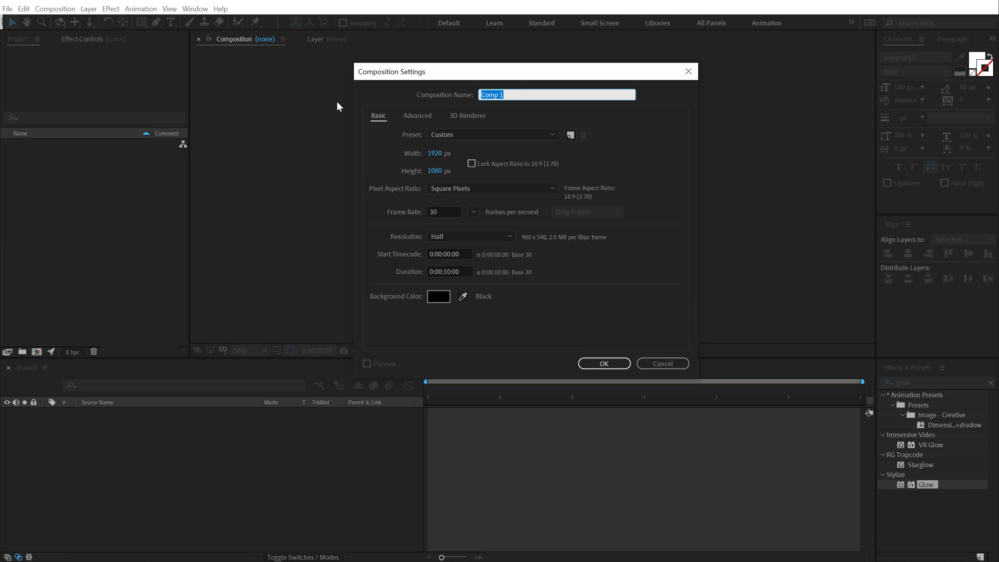
{"action": "type", "text": "Render"}
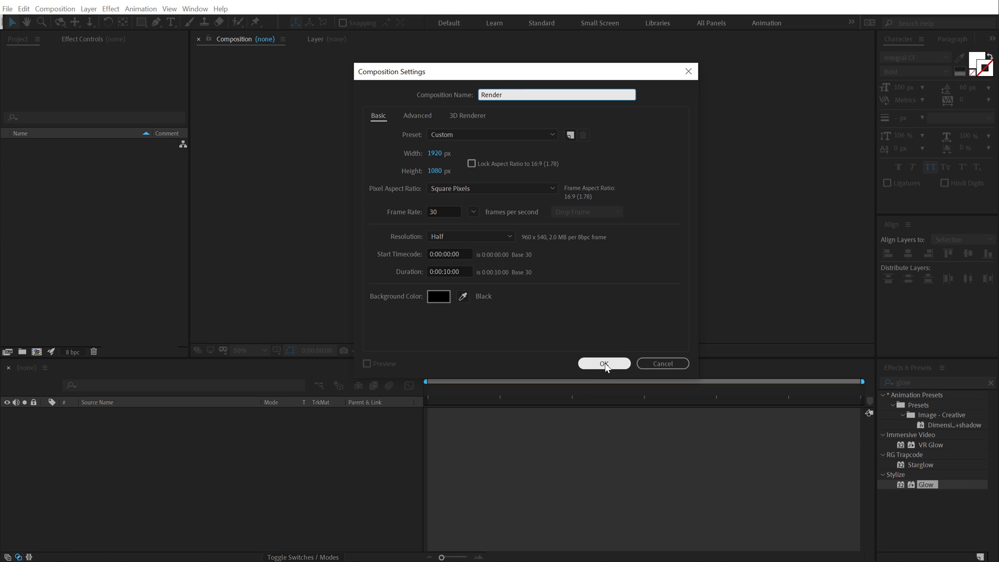
{"action": "left_click", "coordinate": [604, 363]}
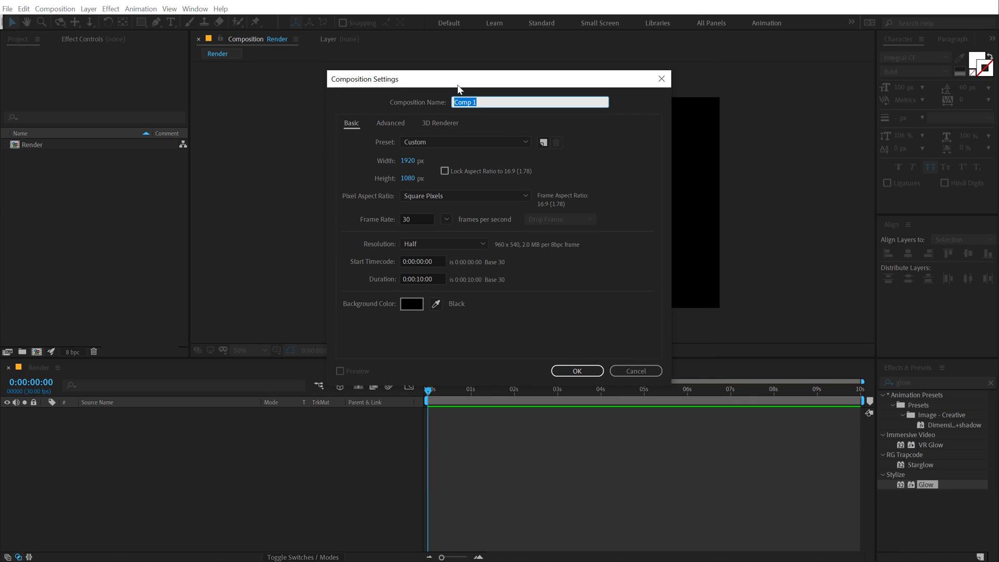
{"action": "type", "text": "Text"}
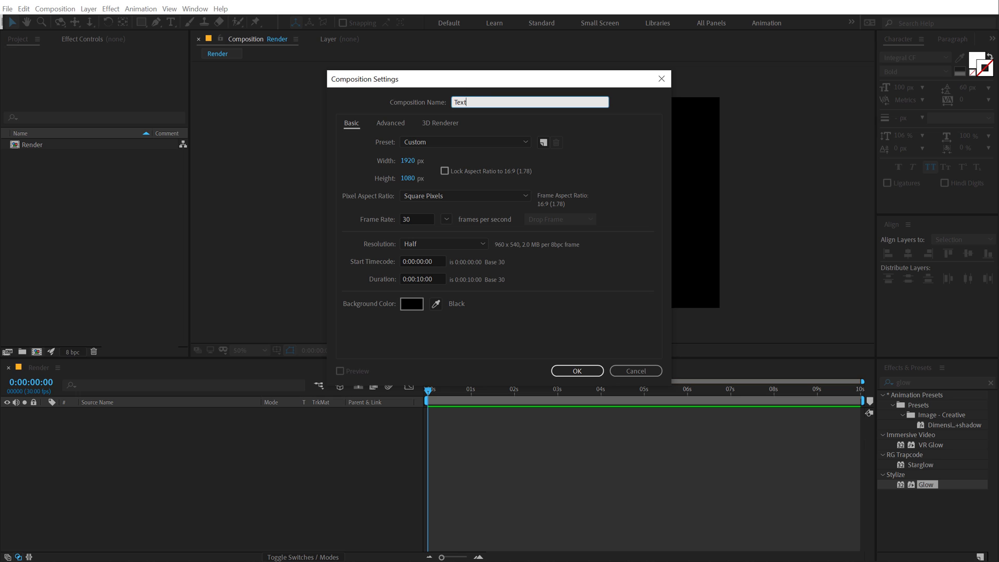
{"action": "left_click", "coordinate": [576, 371]}
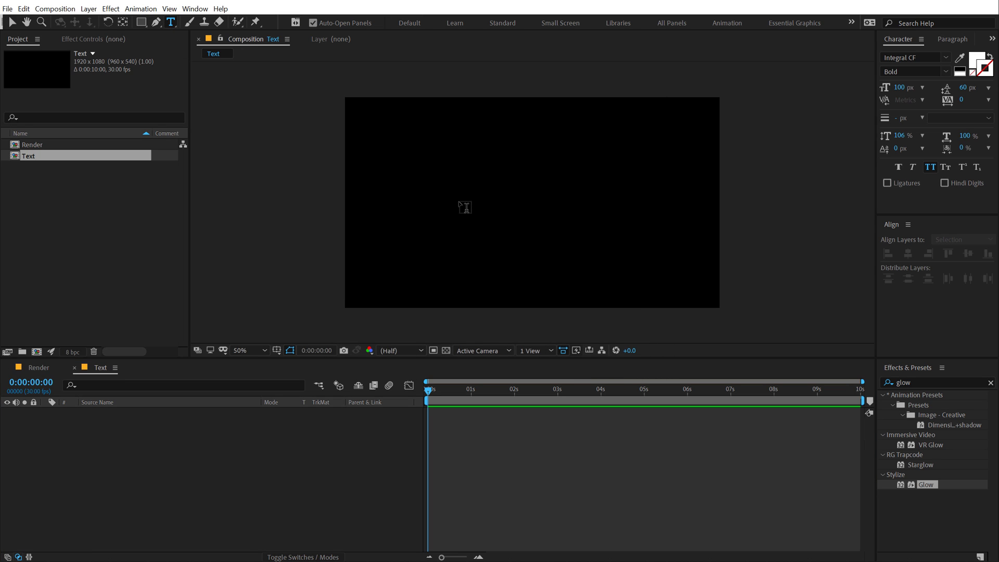
Step: Type the headline 'TRIPPY SHIT!' in the Text comp and centre it horizontally
{"action": "left_click", "coordinate": [465, 206]}
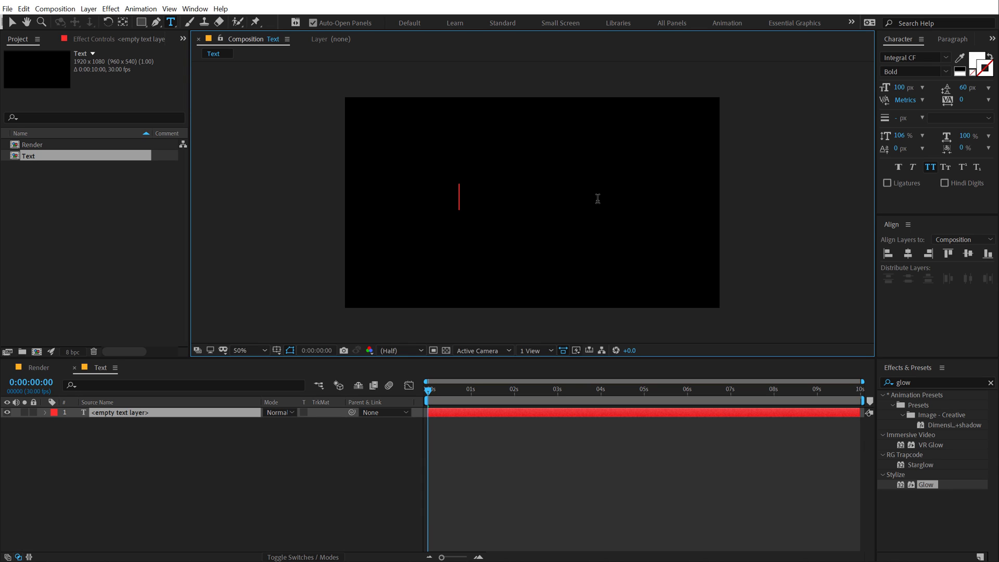
{"action": "type", "text": "TRIPP"}
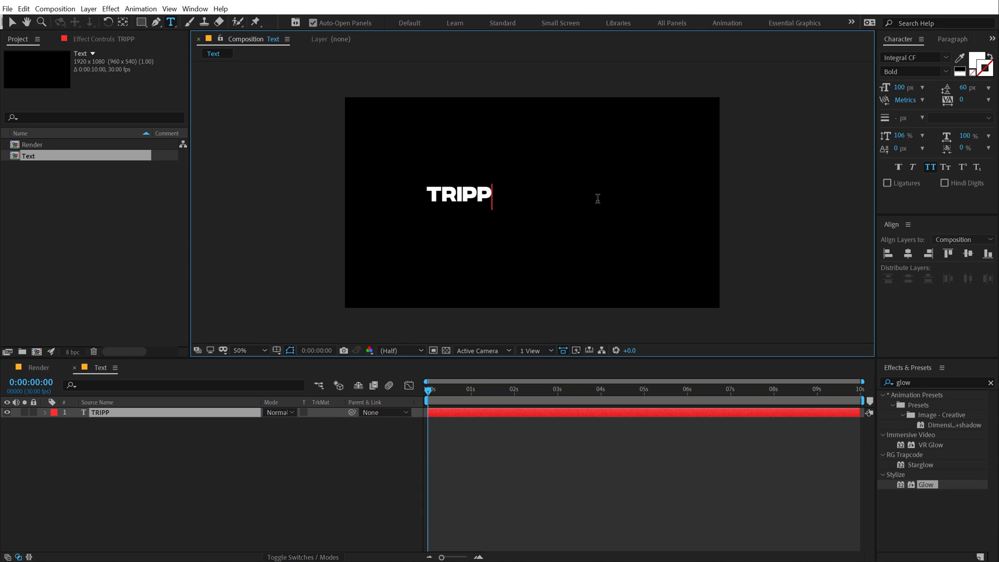
{"action": "type", "text": "Y S"}
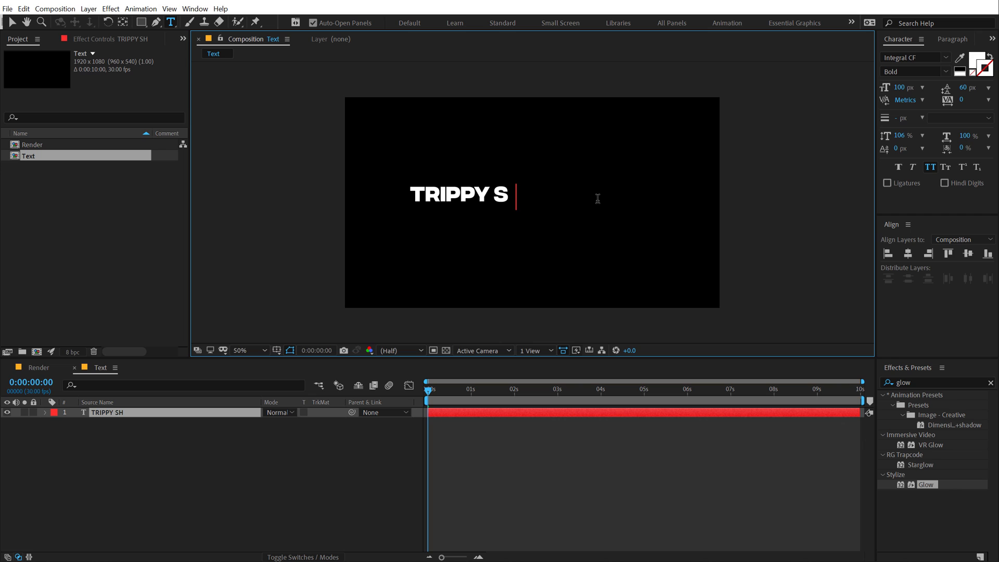
{"action": "type", "text": "HIT!"}
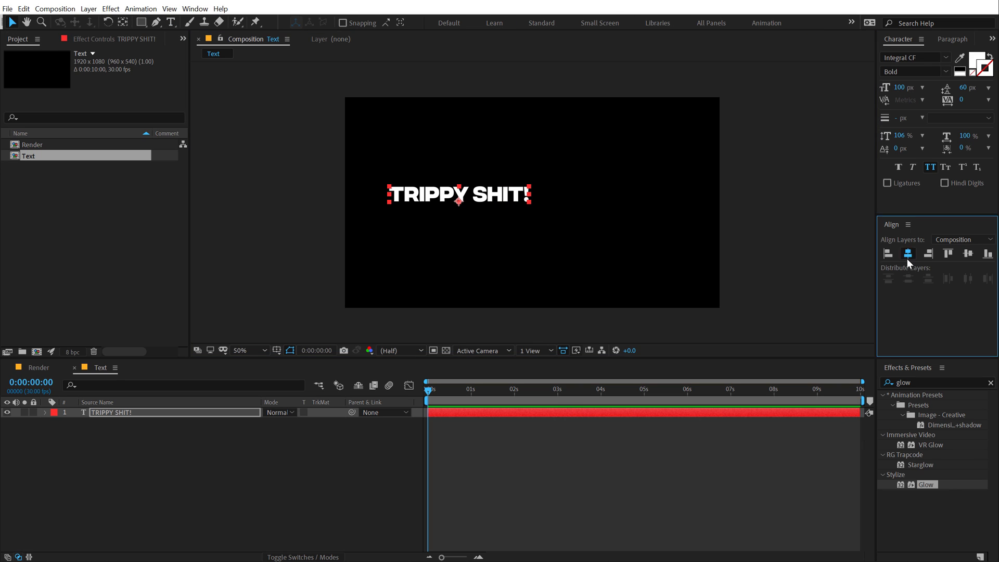
{"action": "left_click", "coordinate": [908, 253]}
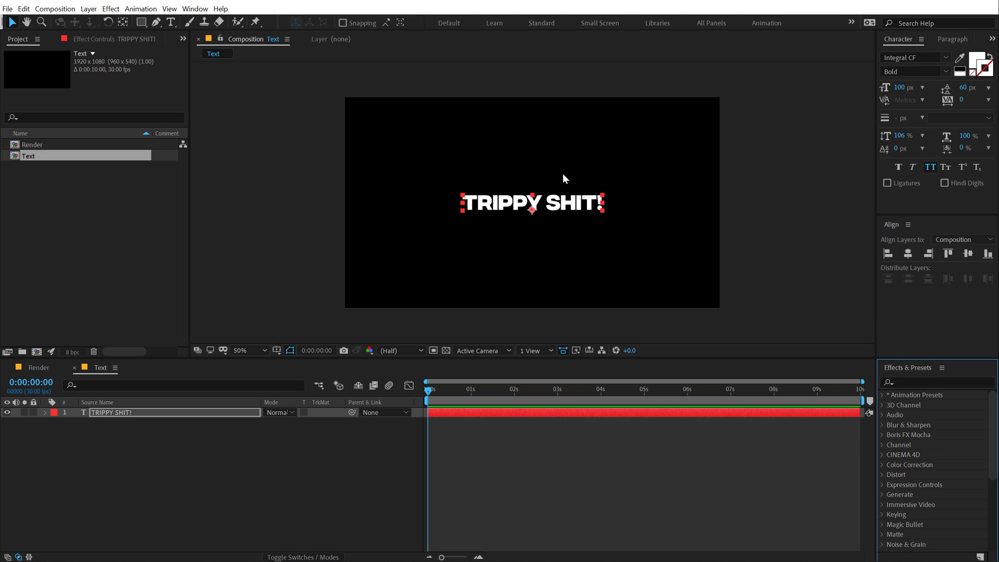
{"action": "mouse_move", "coordinate": [573, 206]}
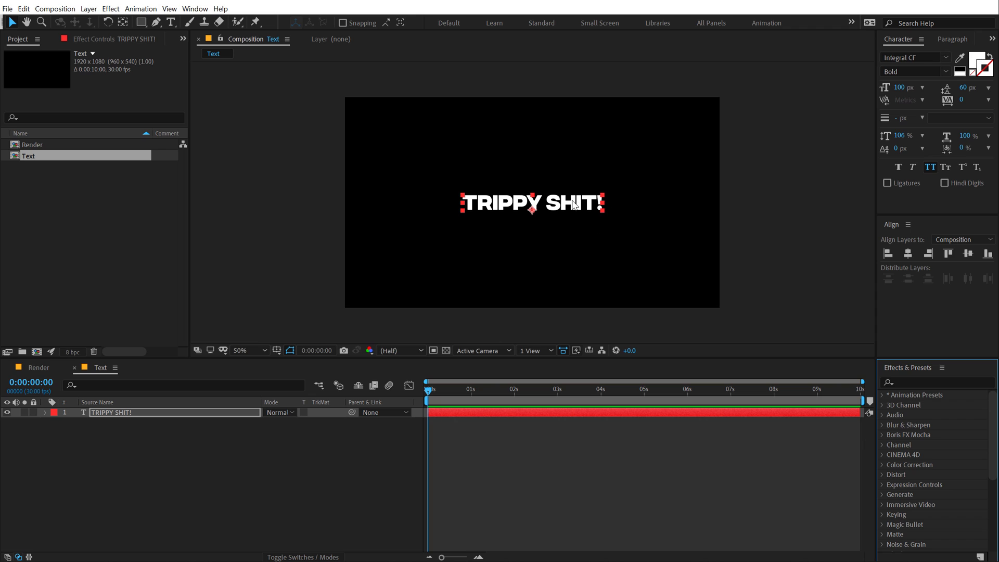
{"action": "mouse_move", "coordinate": [897, 87]}
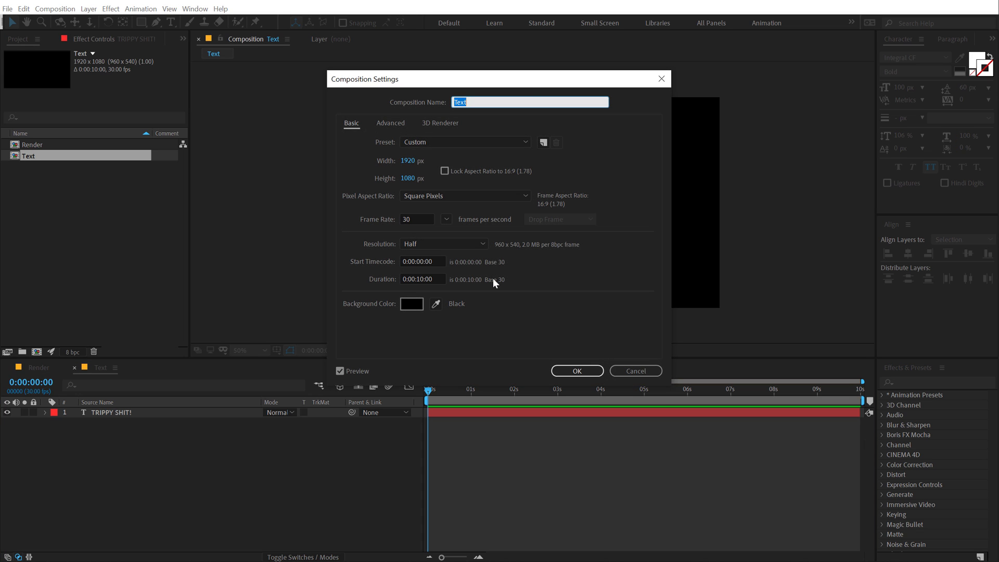
Step: Set the Text composition height to 110 px and return to the Render composition
{"action": "left_click_drag", "start_coordinate": [498, 79], "coordinate": [285, 90]}
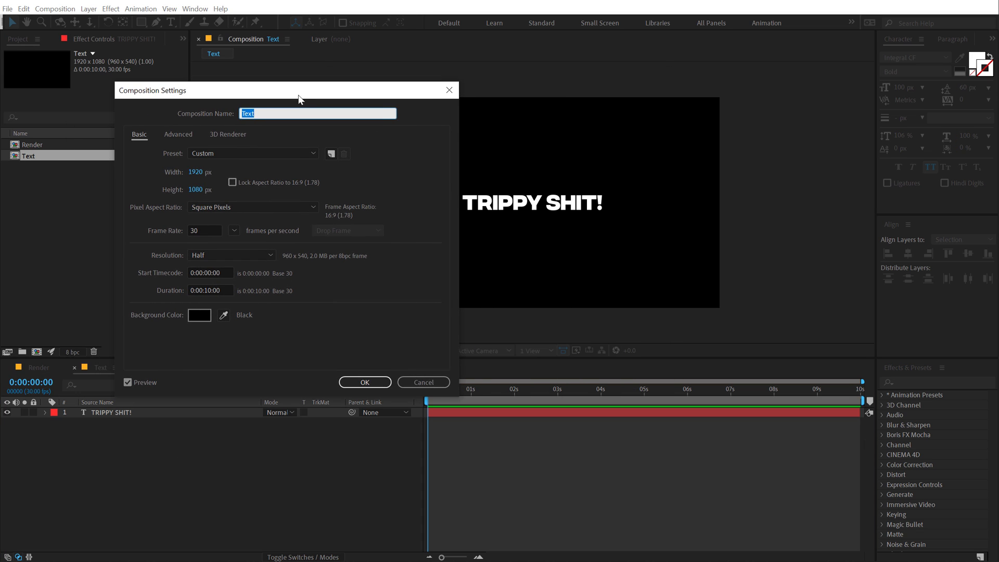
{"action": "left_click", "coordinate": [204, 189]}
{"action": "type", "text": "110"}
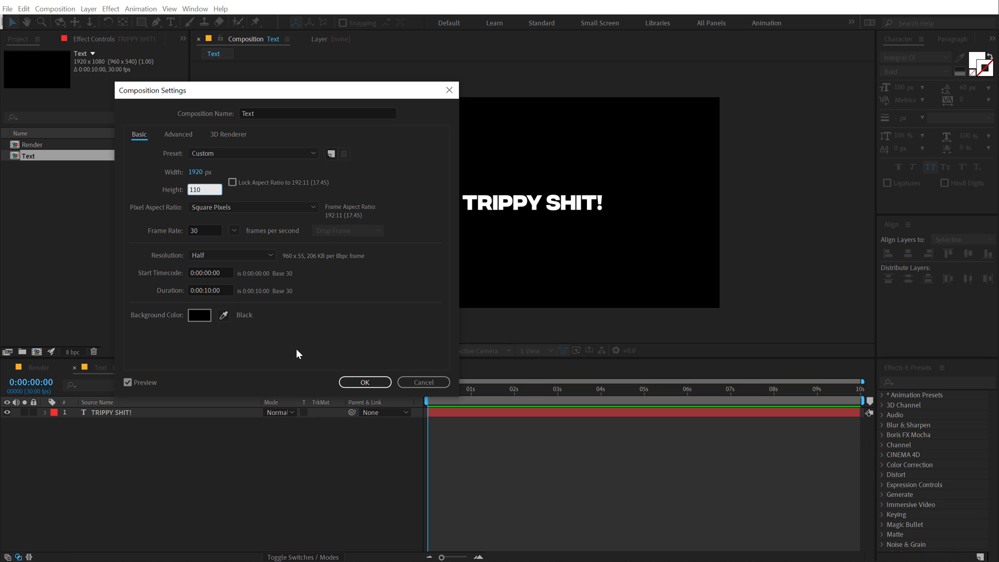
{"action": "left_click", "coordinate": [364, 381]}
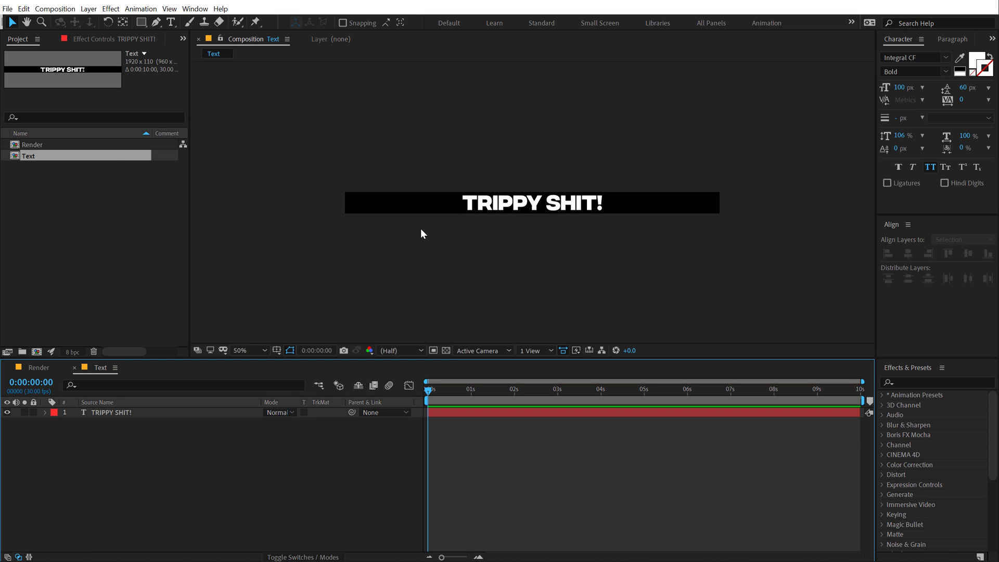
{"action": "left_click", "coordinate": [38, 366]}
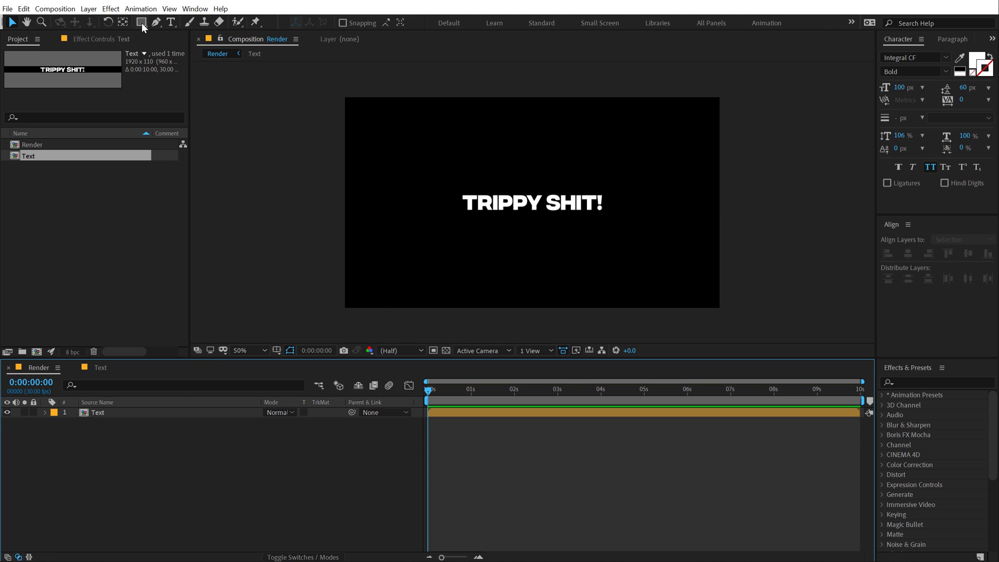
Step: Draw a gradient-filled full-frame rectangle, run the gradient white-to-black vertically, and rename it 'Map'
{"action": "left_click", "coordinate": [141, 22]}
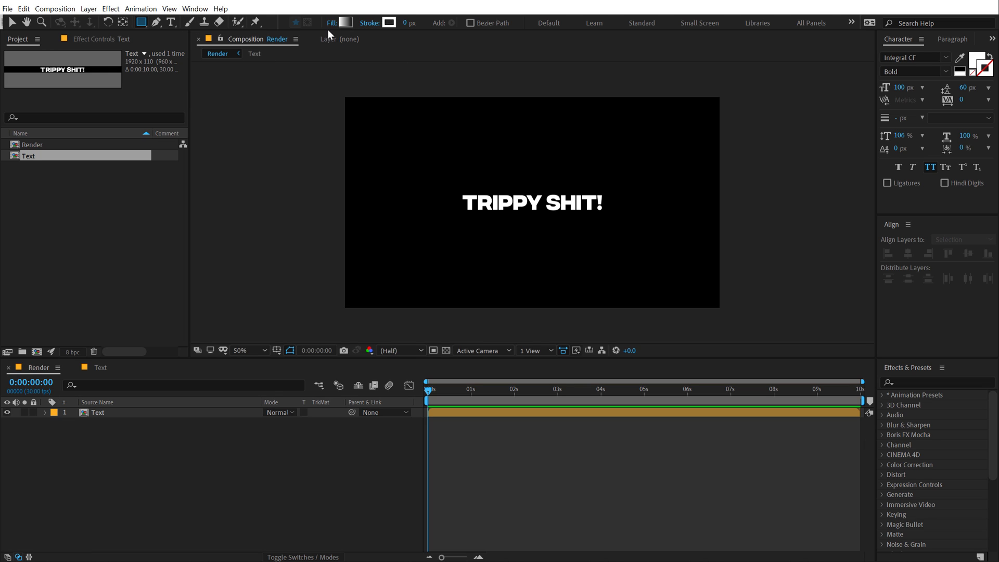
{"action": "left_click", "coordinate": [346, 23]}
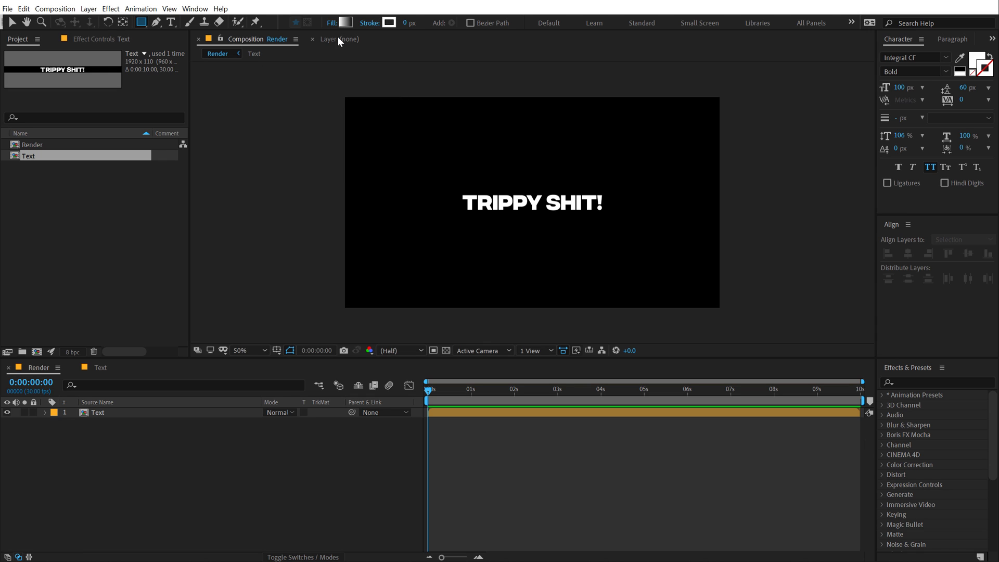
{"action": "mouse_move", "coordinate": [142, 23]}
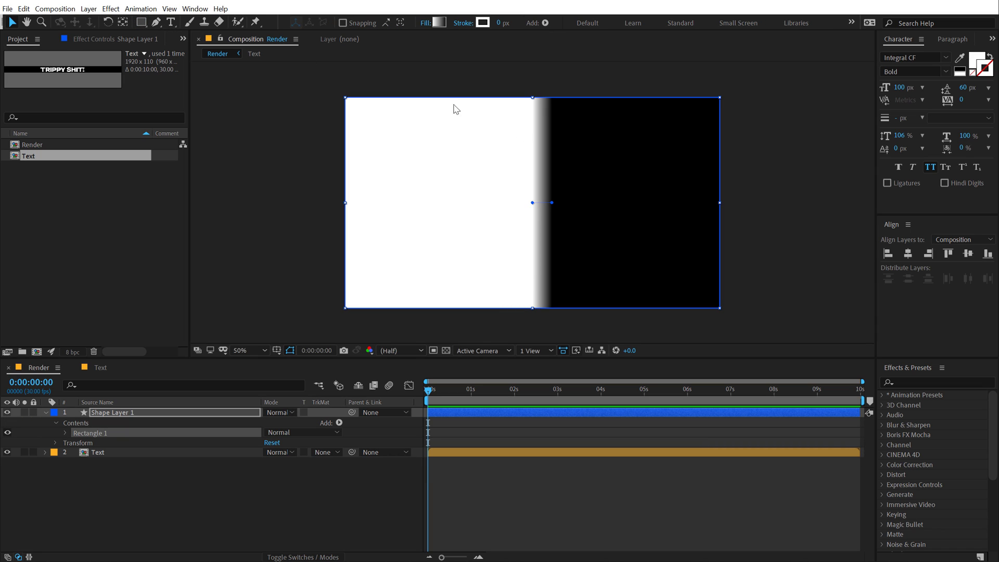
{"action": "mouse_move", "coordinate": [530, 235]}
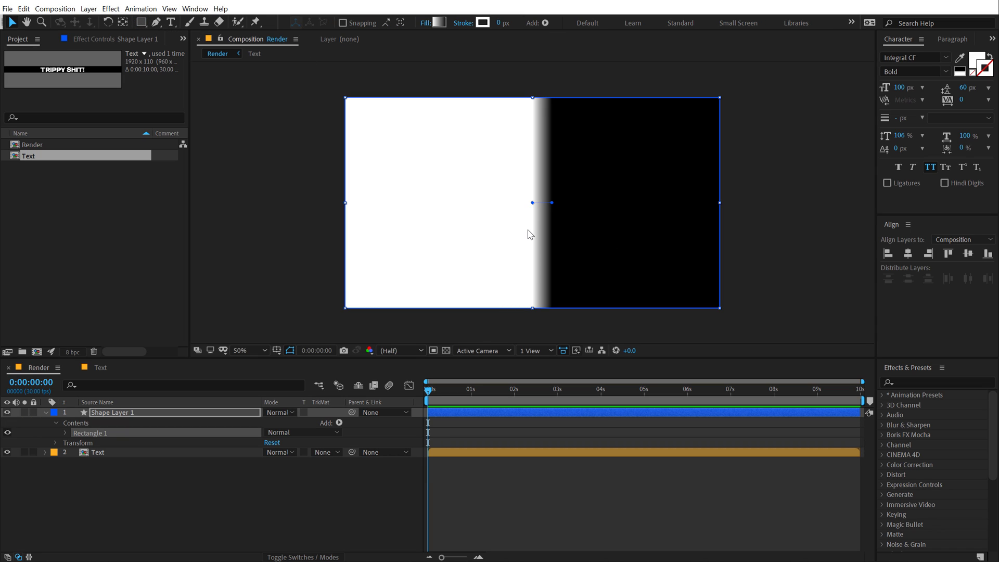
{"action": "left_click_drag", "start_coordinate": [551, 202], "coordinate": [546, 232]}
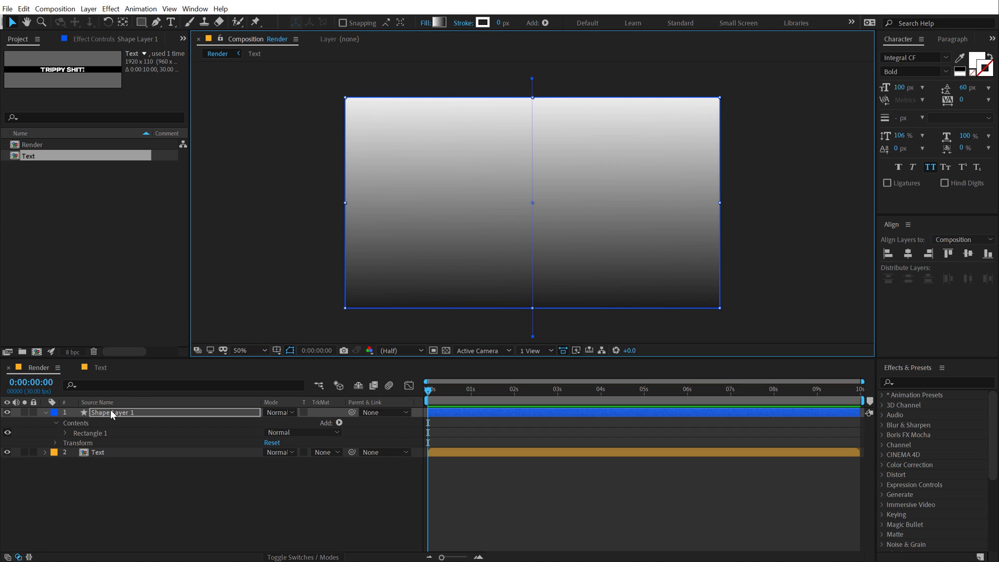
{"action": "double_click", "coordinate": [114, 412]}
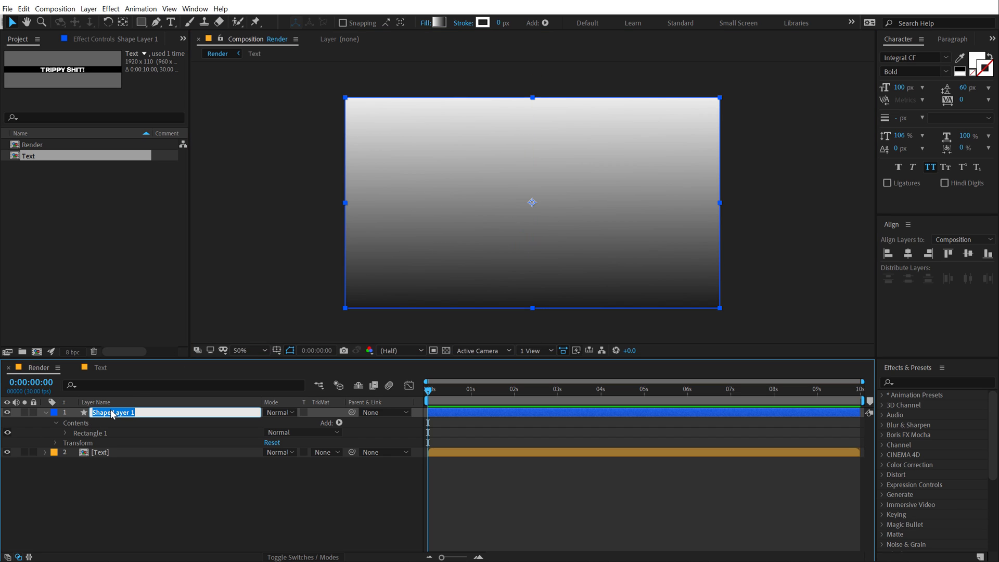
{"action": "type", "text": "Map"}
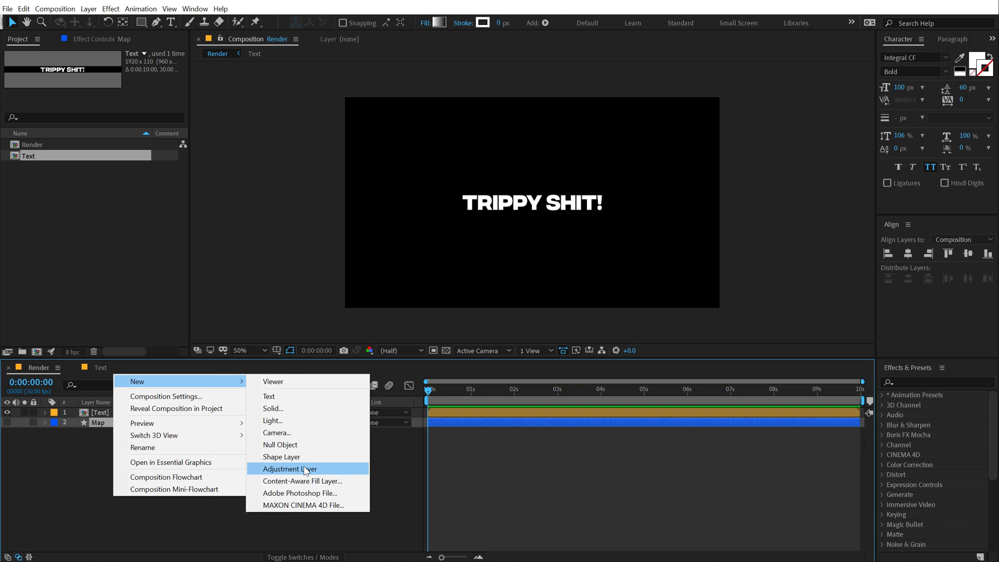
Step: Add an adjustment layer named 'Dis' with Time Displacement driven by the Map layer
{"action": "left_click", "coordinate": [290, 469]}
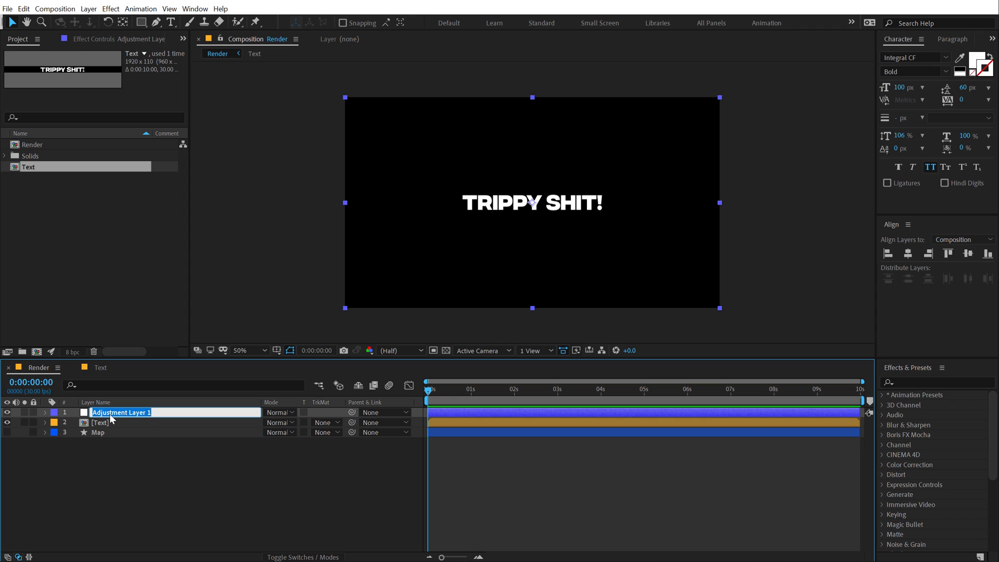
{"action": "type", "text": "Dis"}
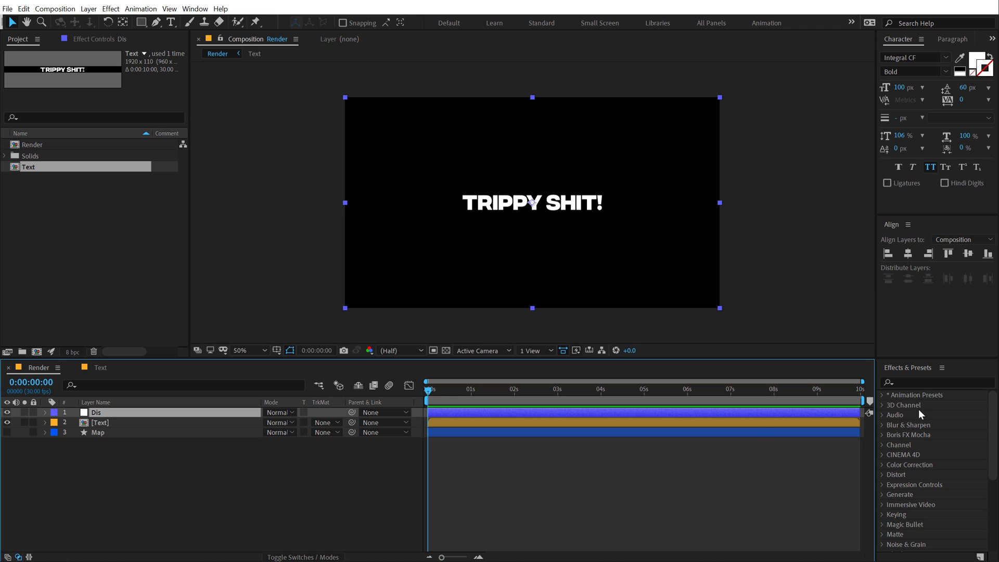
{"action": "type", "text": "dis"}
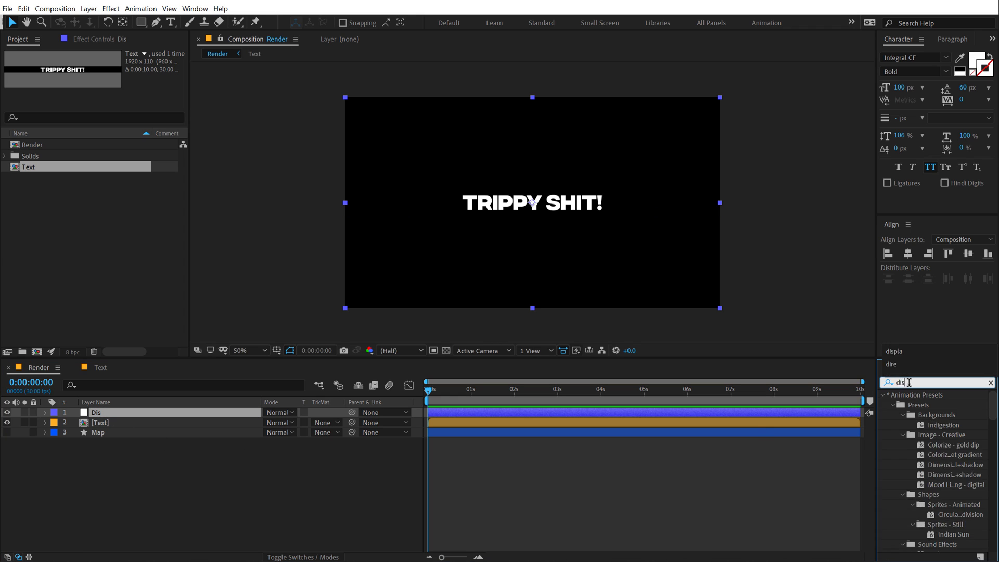
{"action": "type", "text": "time"}
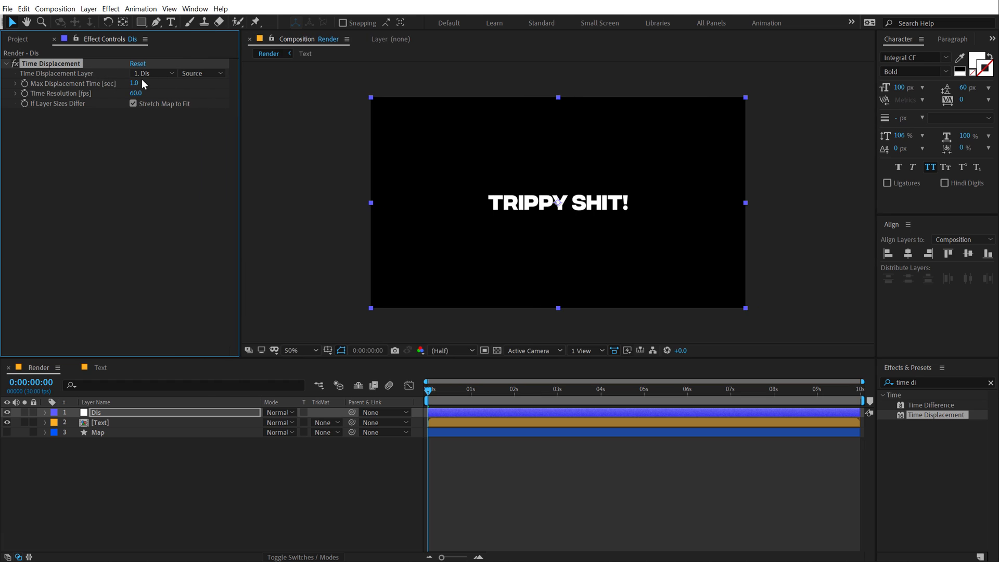
{"action": "left_click", "coordinate": [153, 73]}
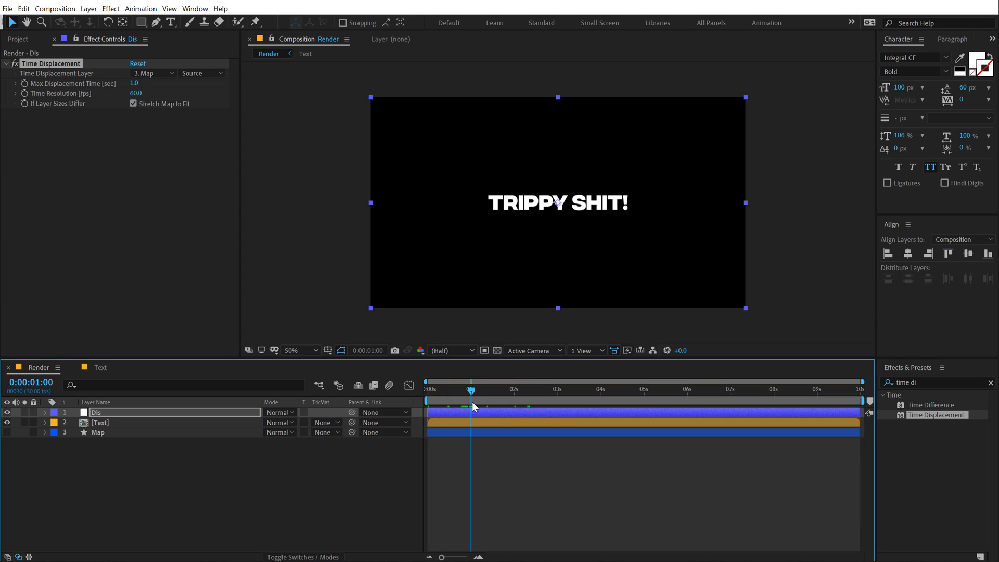
Step: Keyframe the Text layer's Scale and drag out the keyframe influence for strong easing
{"action": "left_click", "coordinate": [100, 423]}
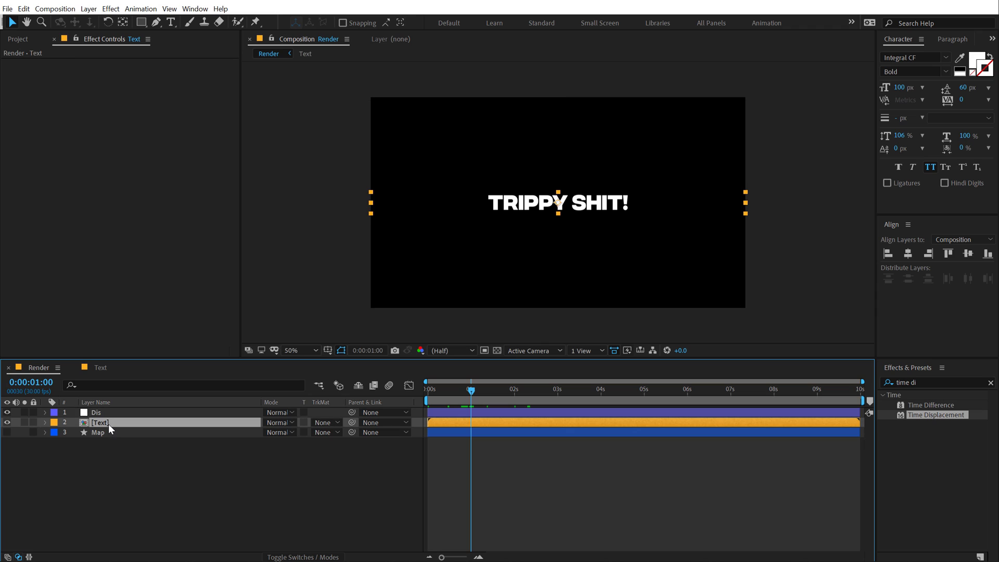
{"action": "left_click", "coordinate": [44, 422]}
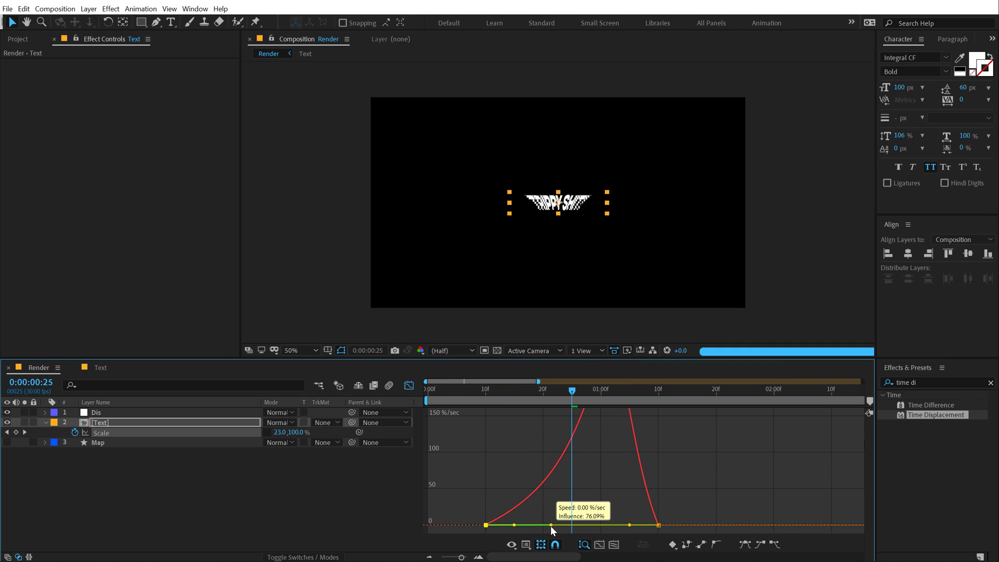
{"action": "left_click_drag", "start_coordinate": [552, 531], "coordinate": [627, 527]}
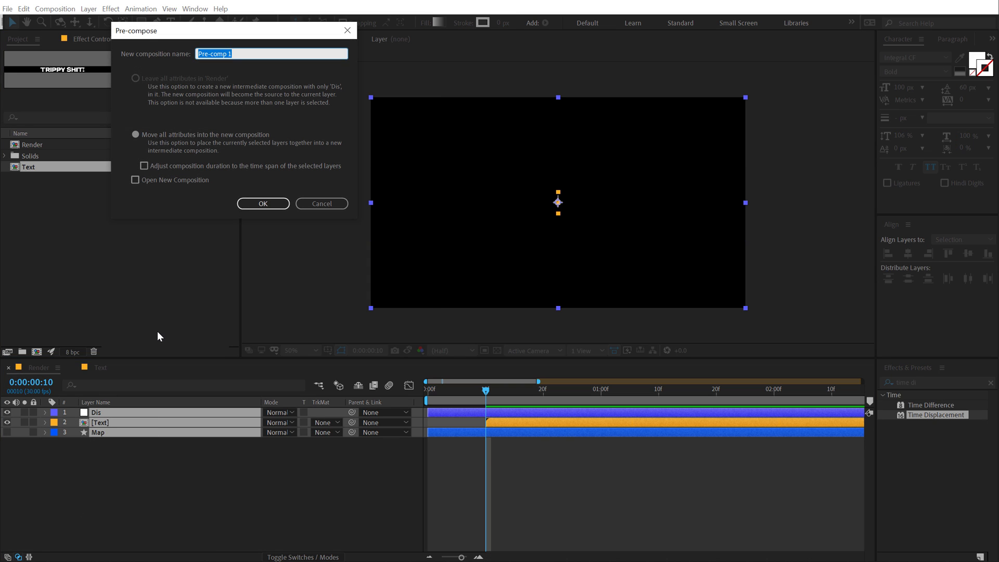
Step: Pre-compose the Render layers into a composition named 'Animation_01'
{"action": "type", "text": "Animar"}
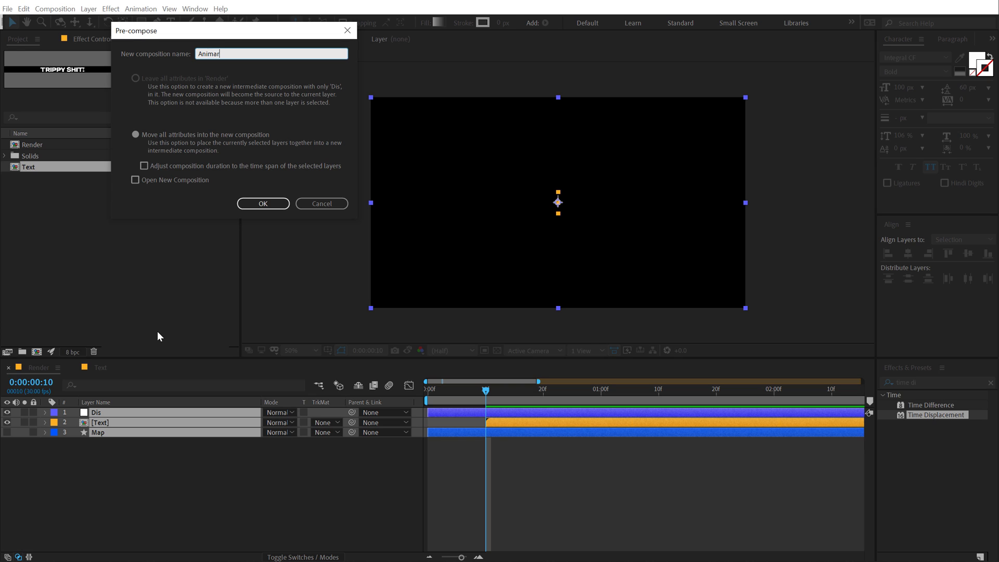
{"action": "type", "text": "Animation_01"}
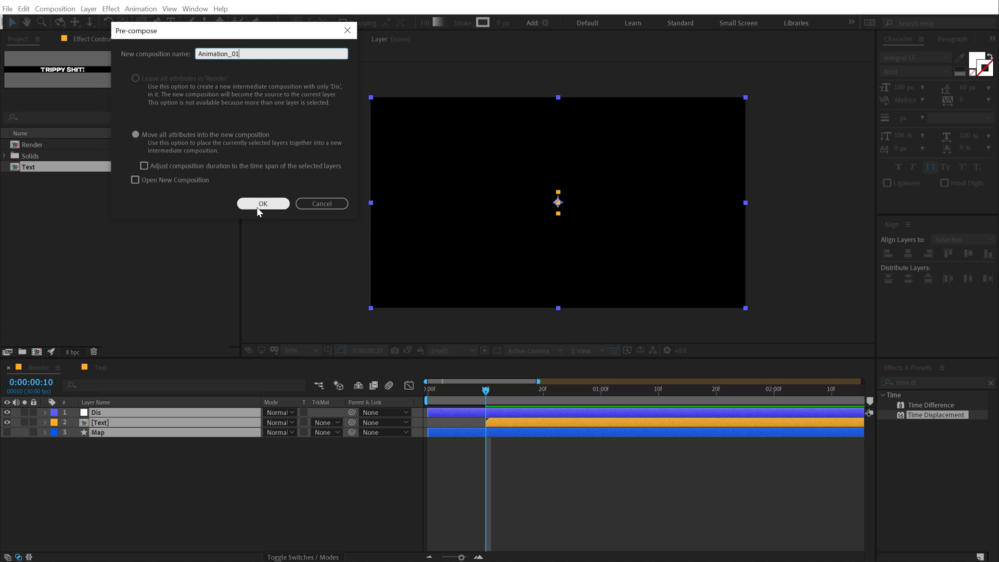
{"action": "left_click", "coordinate": [262, 204]}
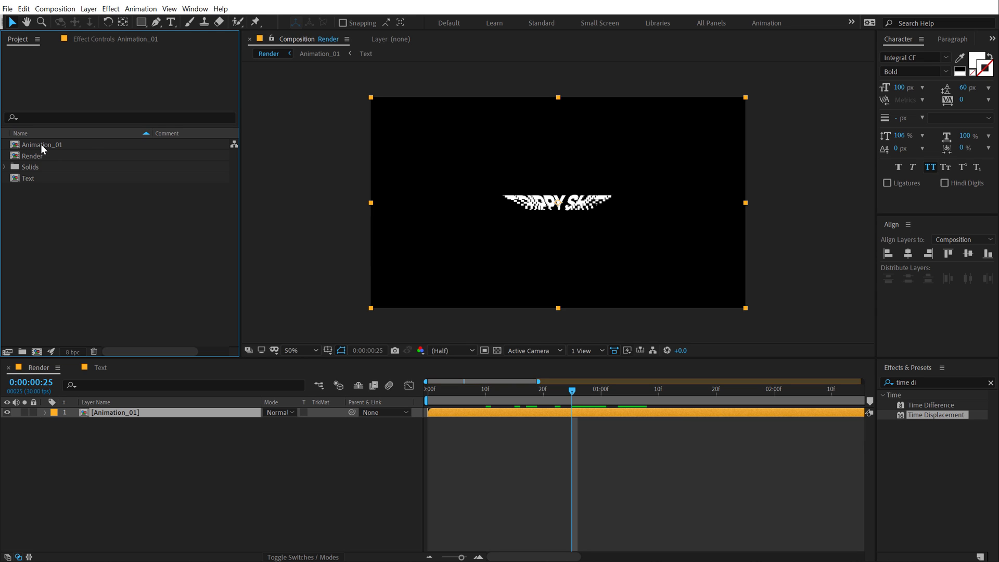
{"action": "mouse_move", "coordinate": [18, 42]}
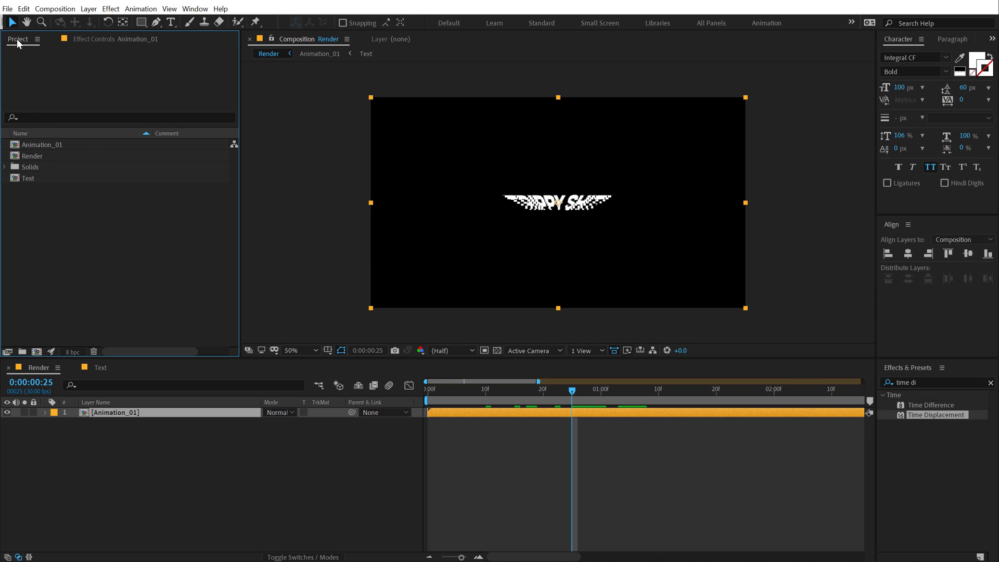
Step: Duplicate Animation_01 as Animation_02, rotate its Map layer 180°, and return to Render
{"action": "left_click", "coordinate": [42, 144]}
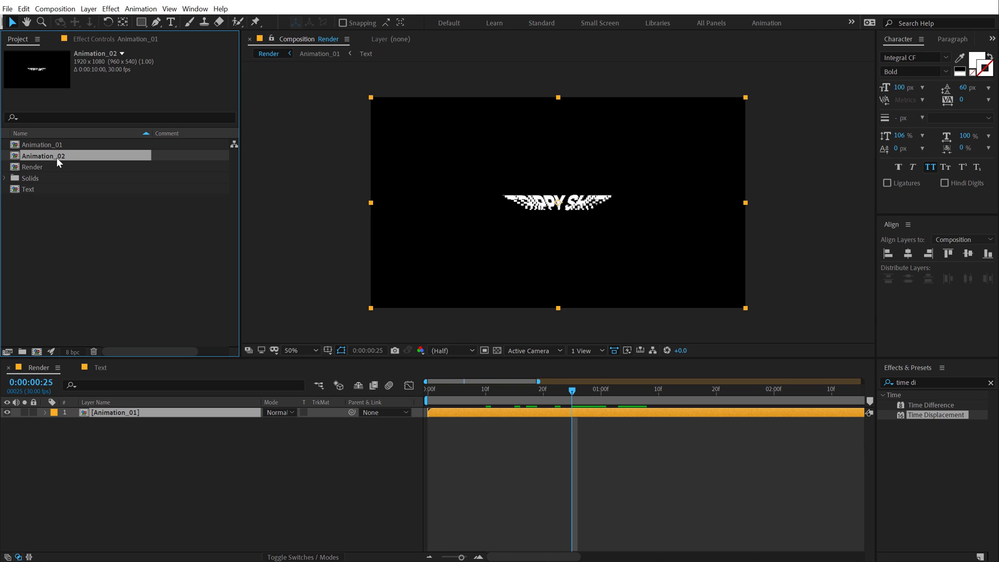
{"action": "double_click", "coordinate": [43, 155]}
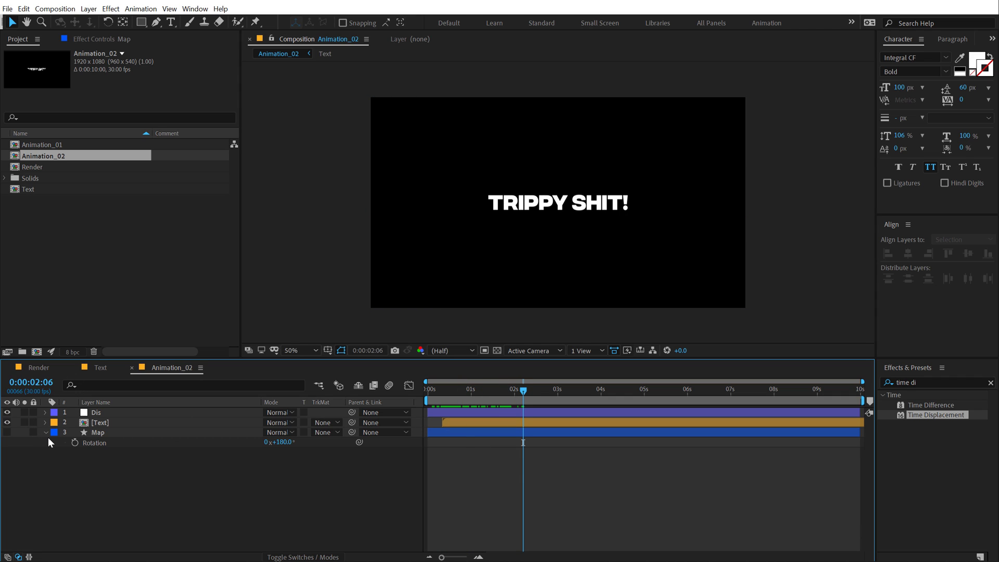
{"action": "left_click", "coordinate": [36, 432]}
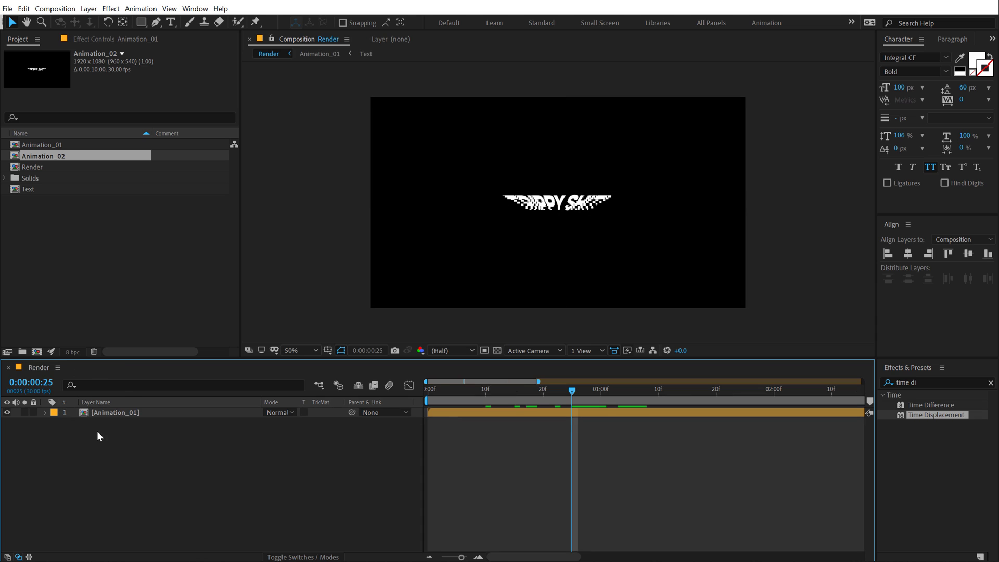
Step: Duplicate the Animation_01 layer into six copies, each started later and moved down a row
{"action": "left_click", "coordinate": [115, 412]}
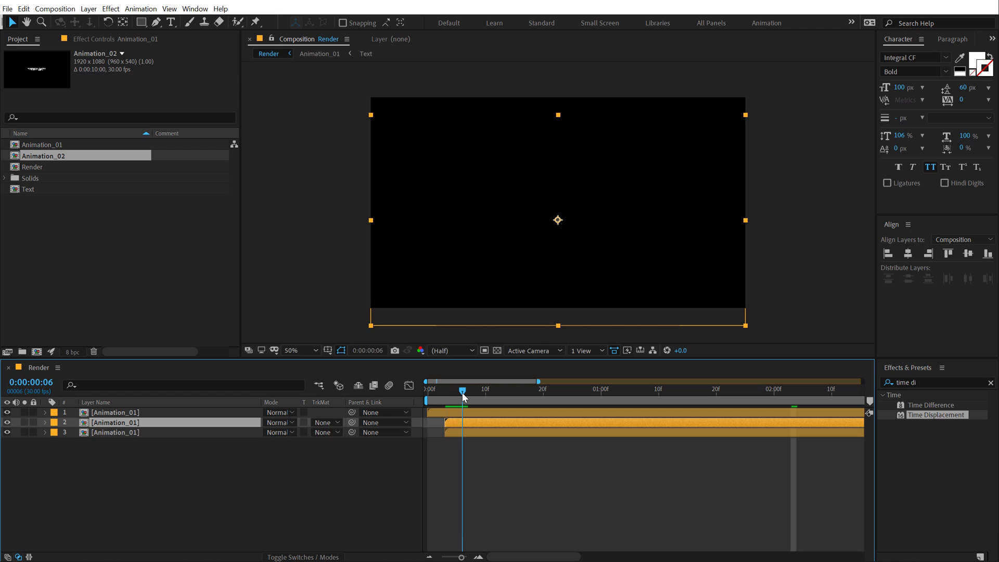
{"action": "left_click", "coordinate": [114, 432]}
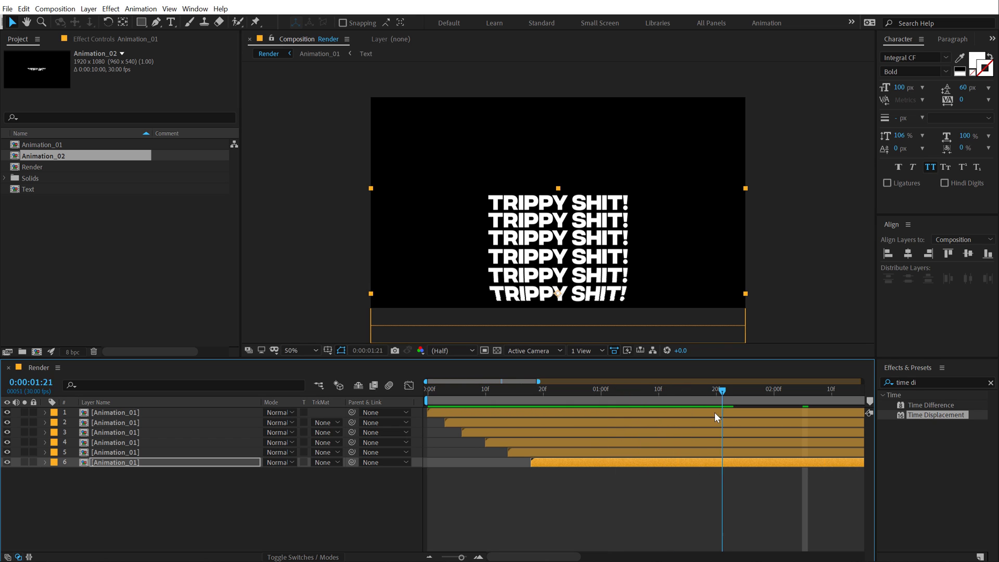
Step: Apply Find Edges to the second text row and tick Invert for an outline
{"action": "left_click", "coordinate": [630, 389]}
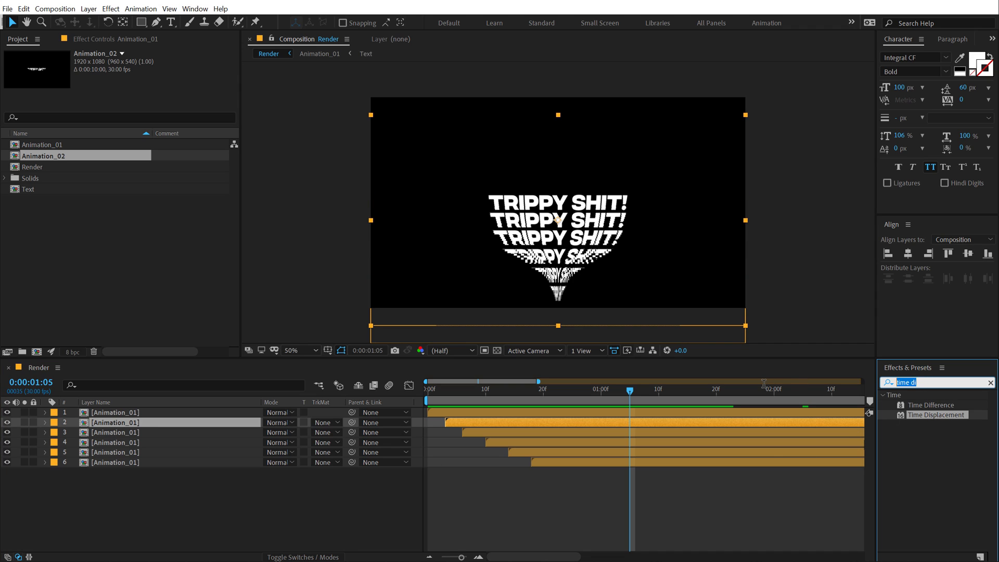
{"action": "type", "text": "fin"}
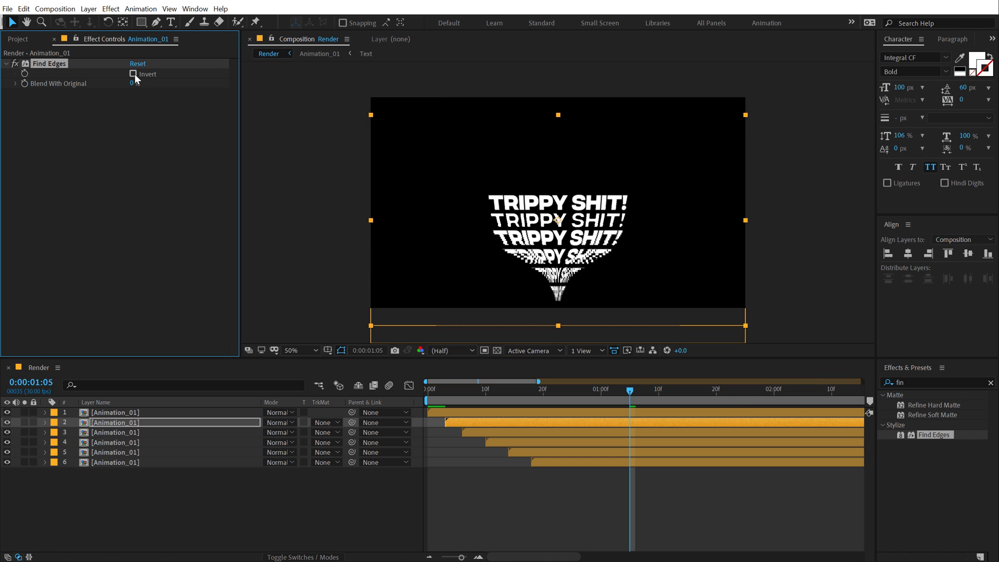
{"action": "left_click", "coordinate": [133, 74]}
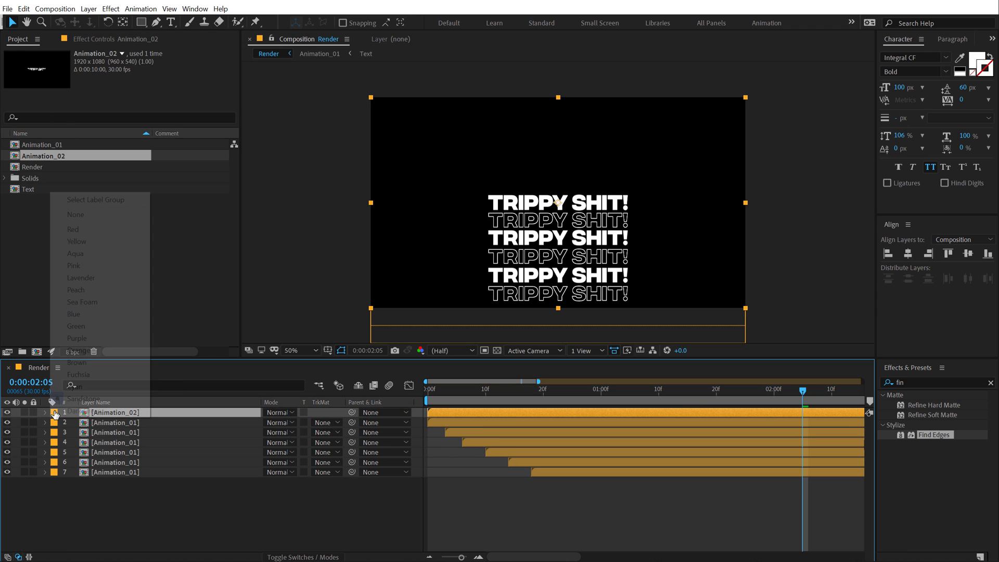
Step: Label the Animation_02 copies red and scrub to preview the staggered row reveal
{"action": "left_click", "coordinate": [73, 229]}
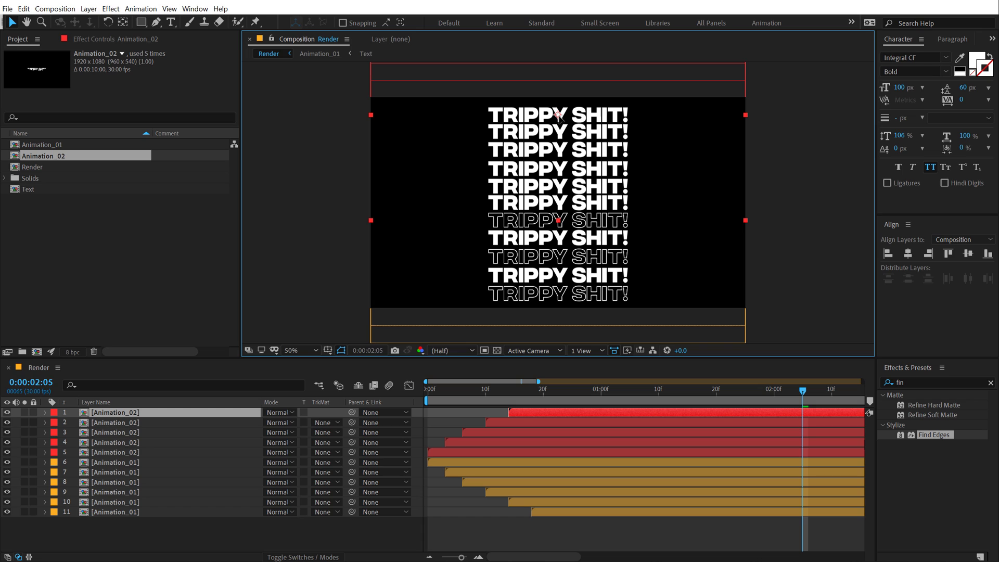
{"action": "mouse_move", "coordinate": [529, 418]}
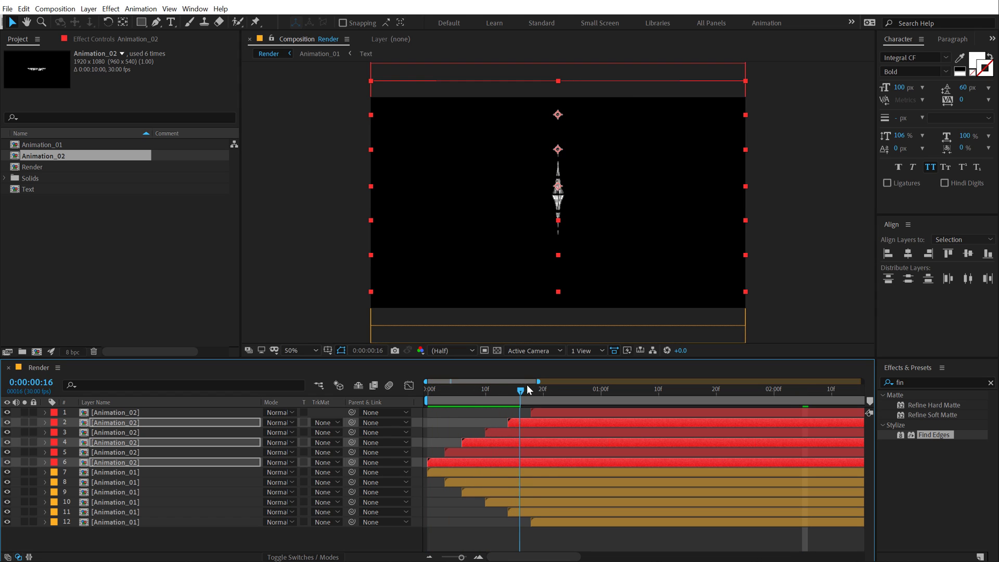
{"action": "left_click_drag", "start_coordinate": [521, 388], "coordinate": [676, 388]}
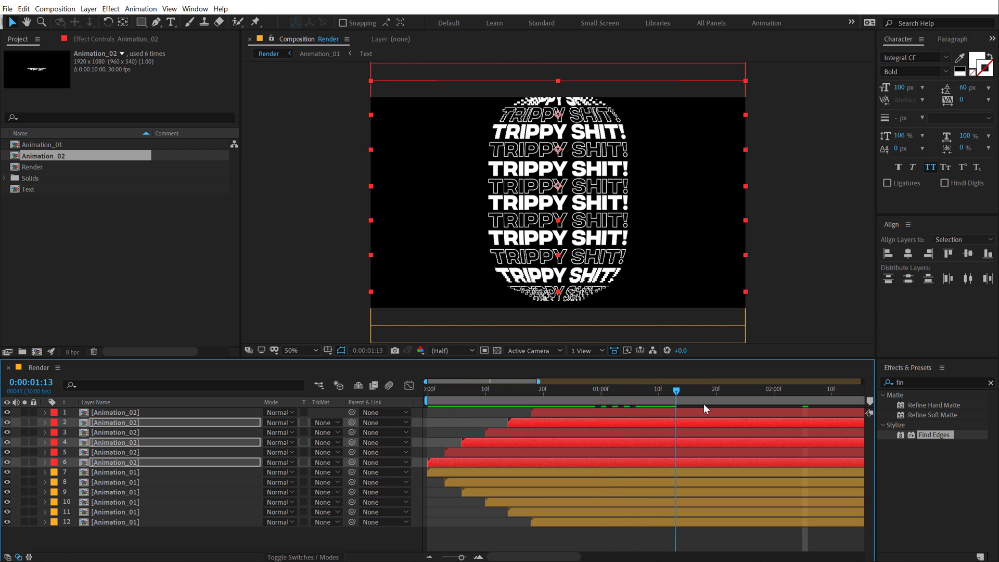
{"action": "left_click_drag", "start_coordinate": [675, 389], "coordinate": [701, 389]}
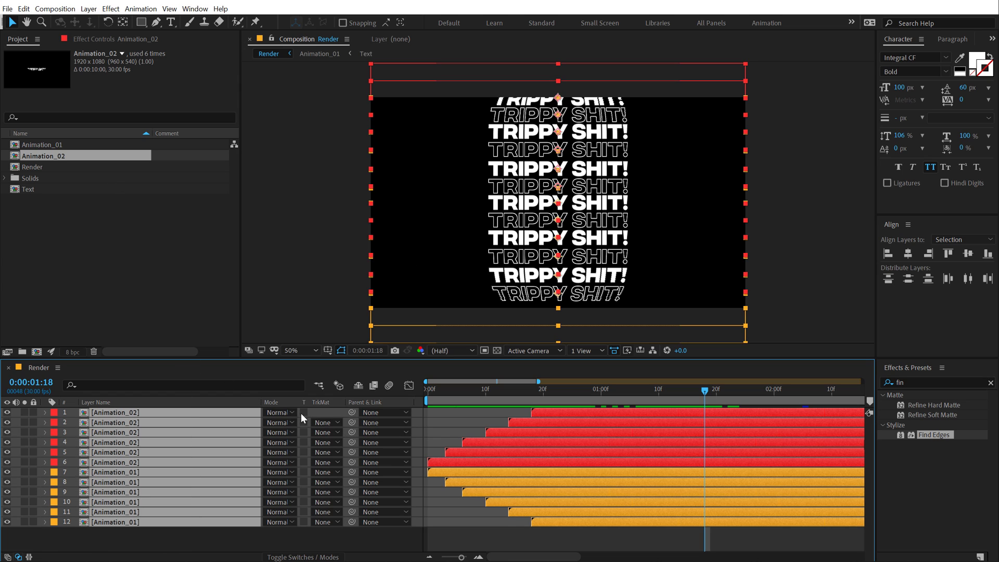
{"action": "mouse_move", "coordinate": [930, 280]}
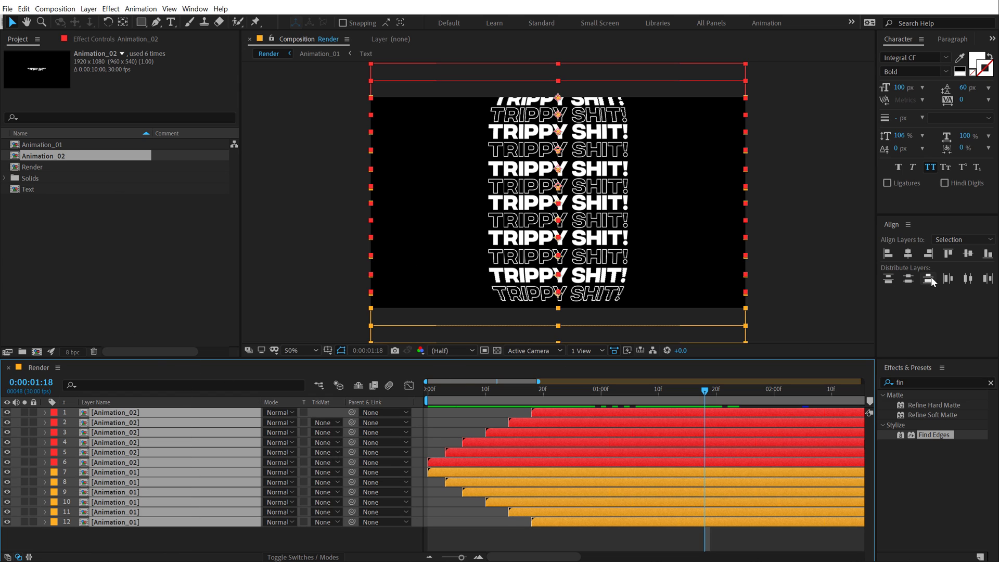
{"action": "mouse_move", "coordinate": [909, 279]}
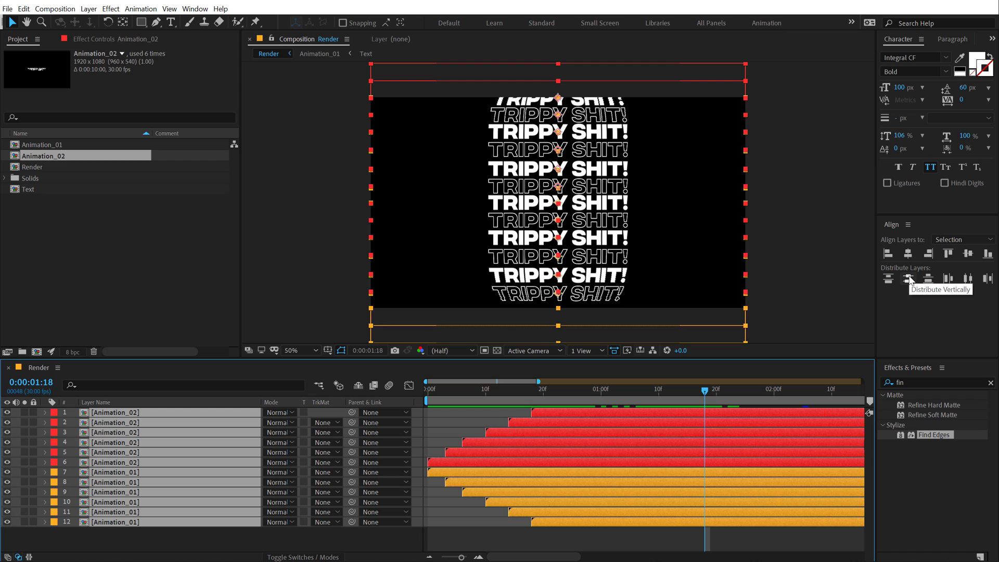
Step: Distribute all twelve selected rows vertically, then deselect the layers
{"action": "left_click", "coordinate": [908, 278]}
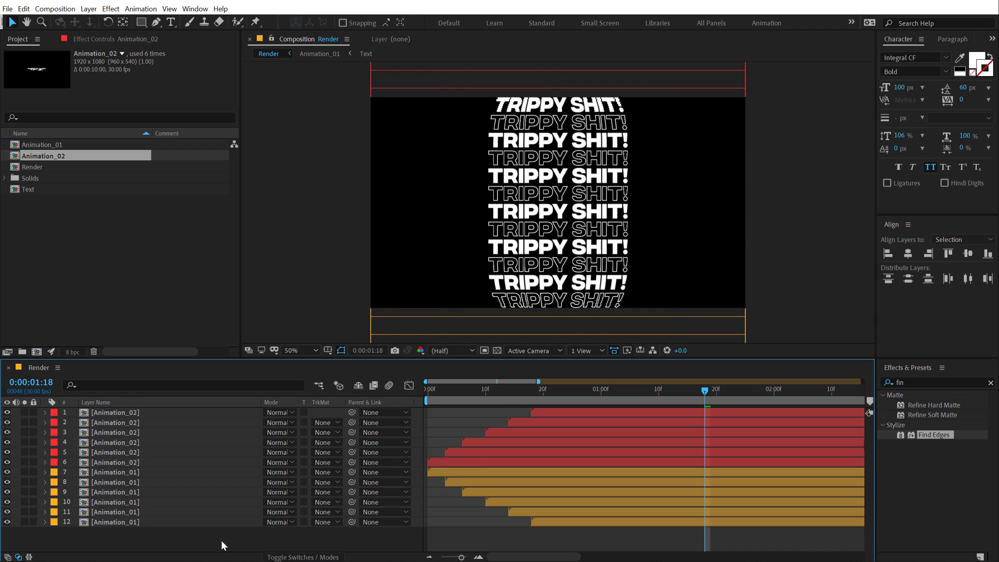
{"action": "left_click", "coordinate": [531, 390]}
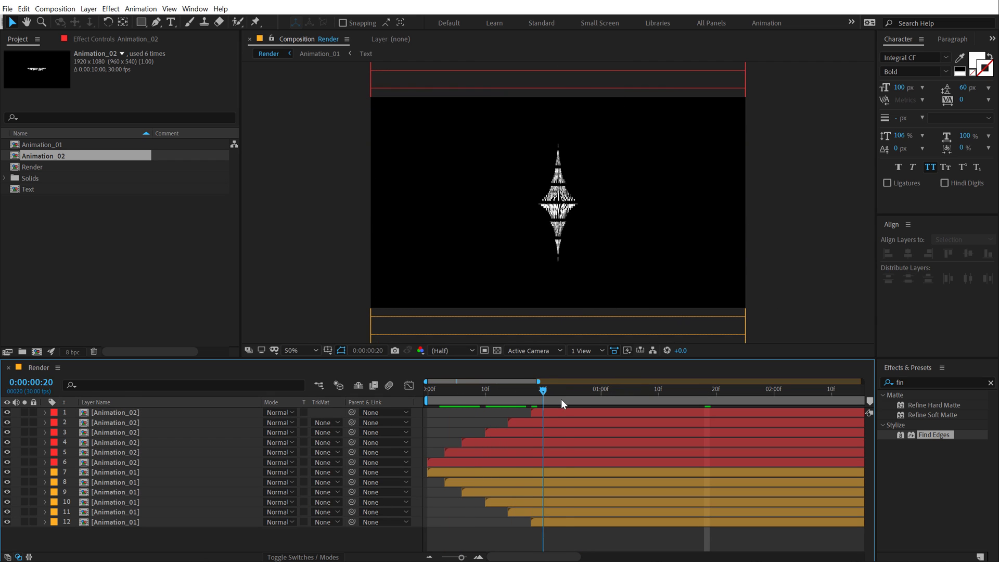
{"action": "left_click_drag", "start_coordinate": [543, 389], "coordinate": [585, 388]}
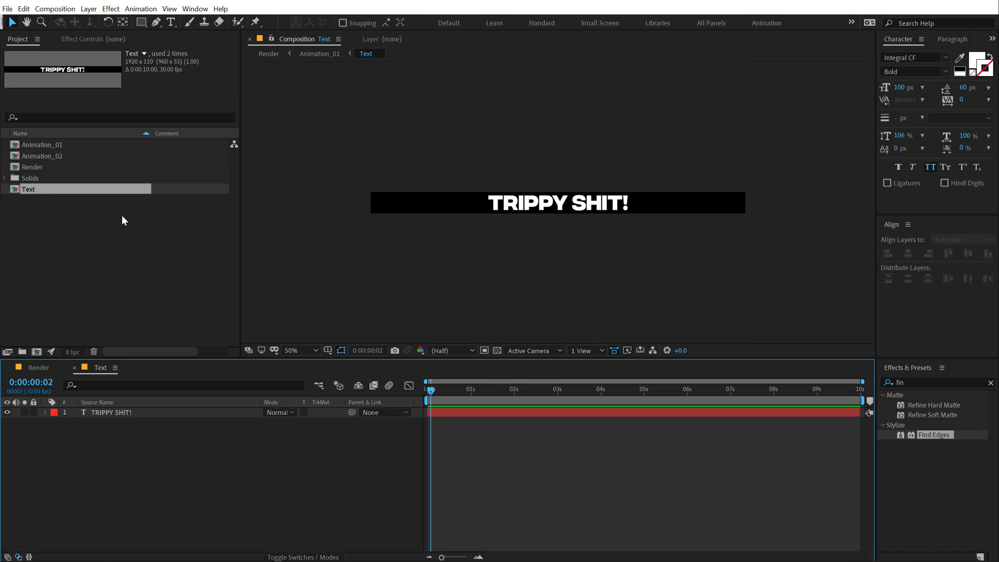
Step: Retype the text layer as 'THIS TUTORIAL IS TRIPPY' and scrub Render to check
{"action": "left_click", "coordinate": [112, 412]}
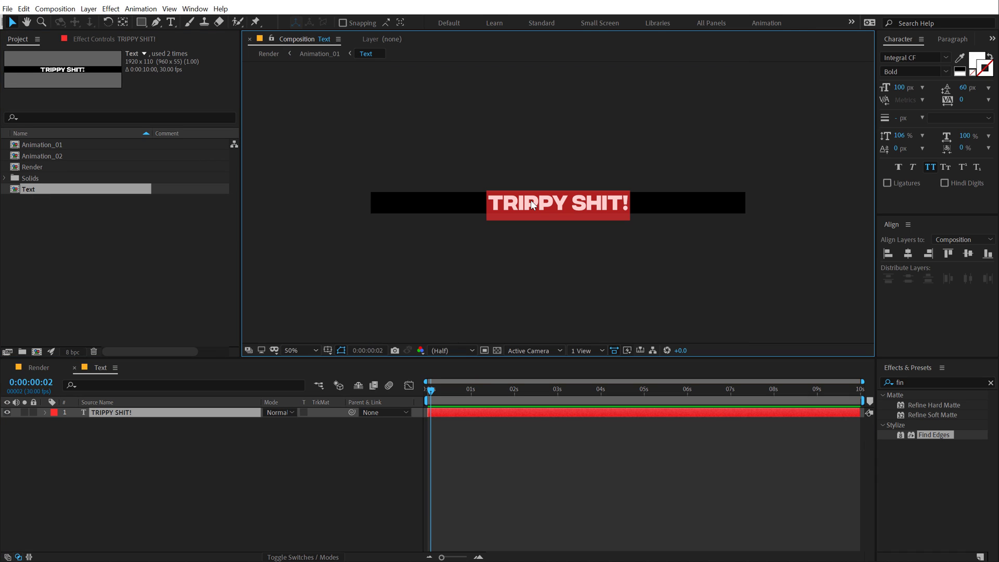
{"action": "type", "text": "this"}
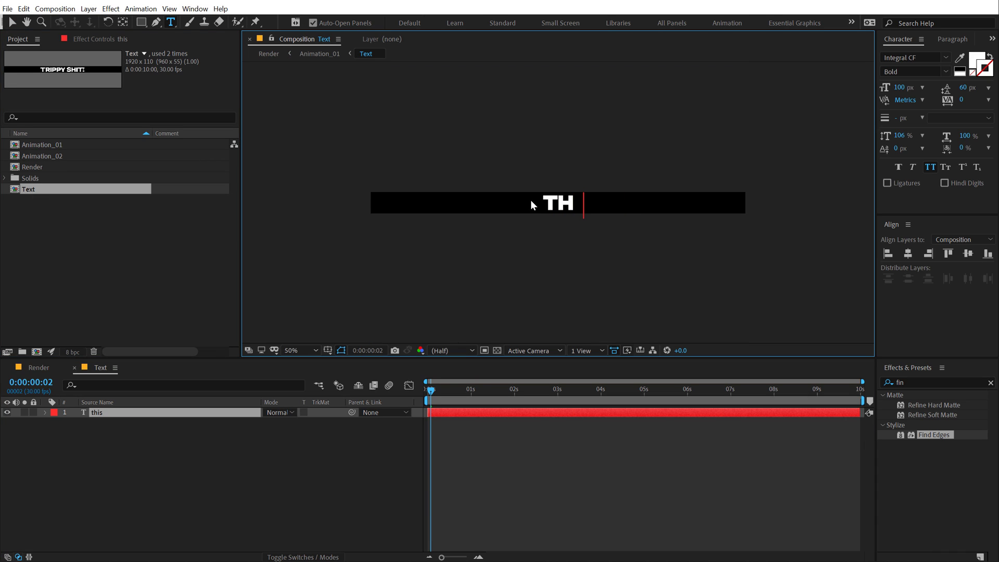
{"action": "type", "text": "this tutorial is tri"}
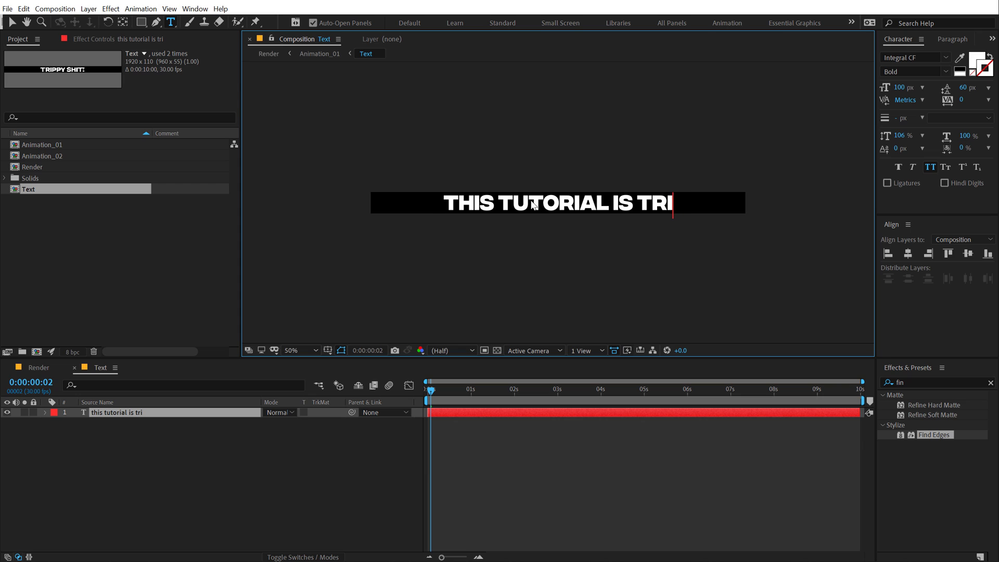
{"action": "type", "text": "PPY"}
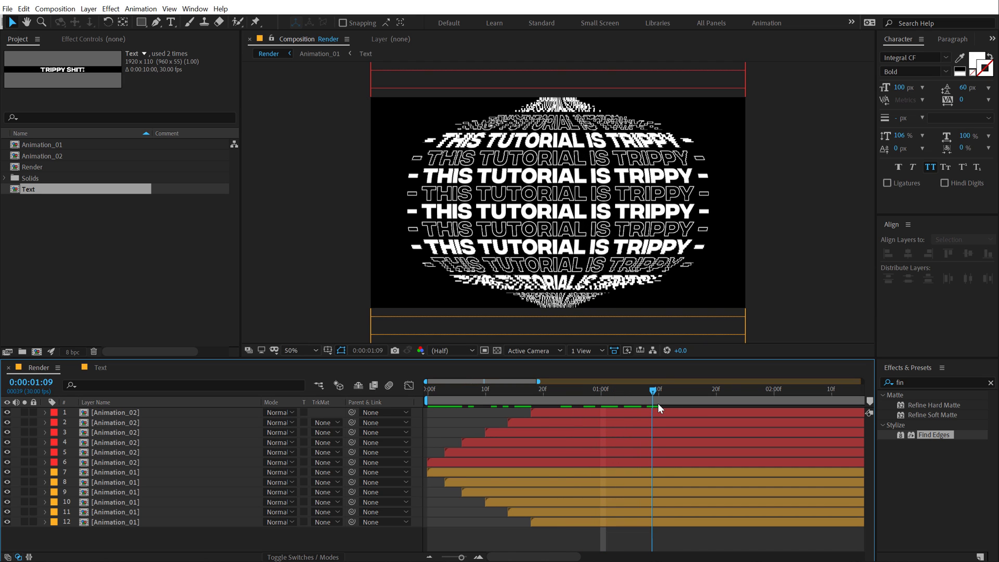
{"action": "left_click_drag", "start_coordinate": [656, 389], "coordinate": [736, 389]}
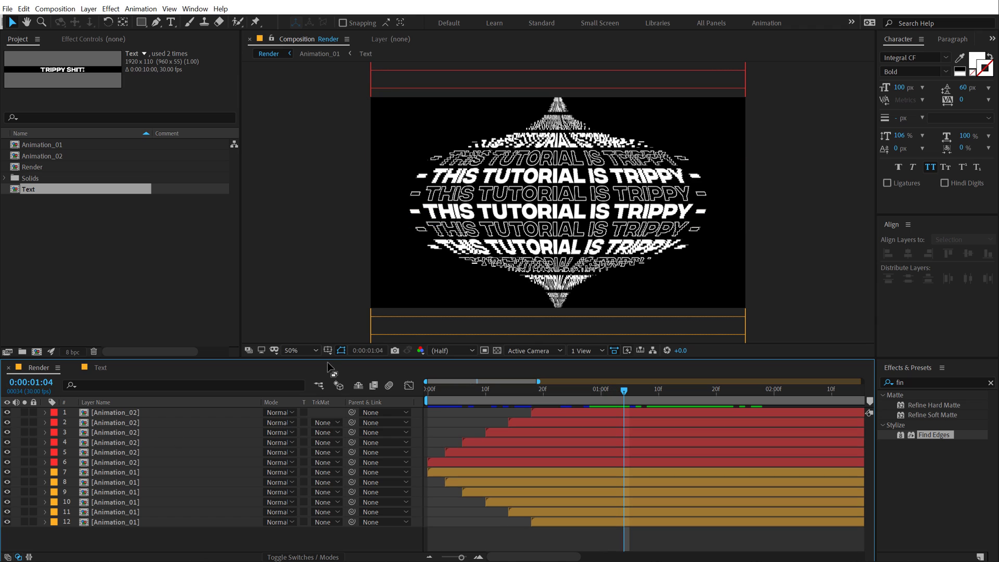
{"action": "mouse_move", "coordinate": [111, 545]}
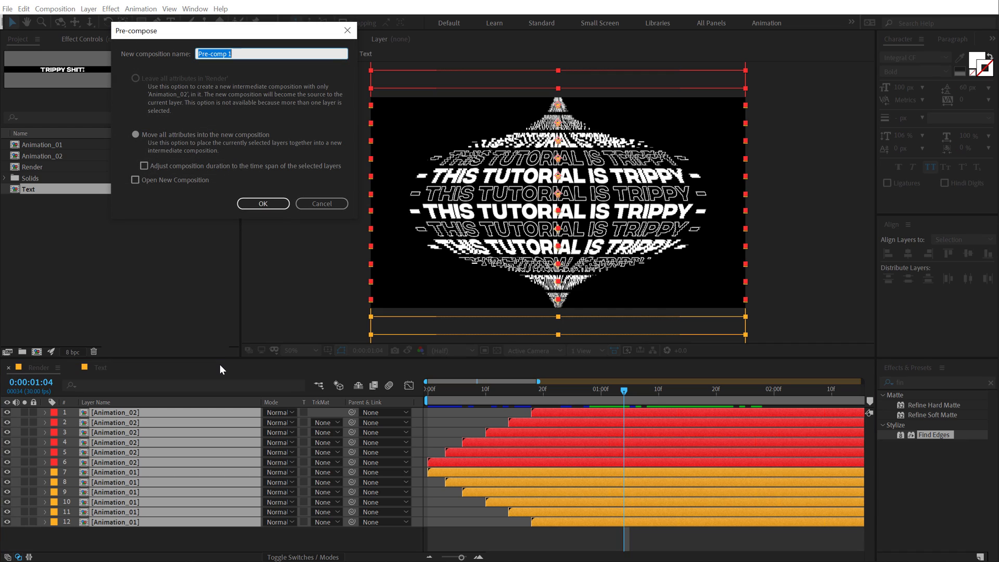
Step: Pre-compose the twelve animation layers into a composition named 'RGB'
{"action": "type", "text": "RGB"}
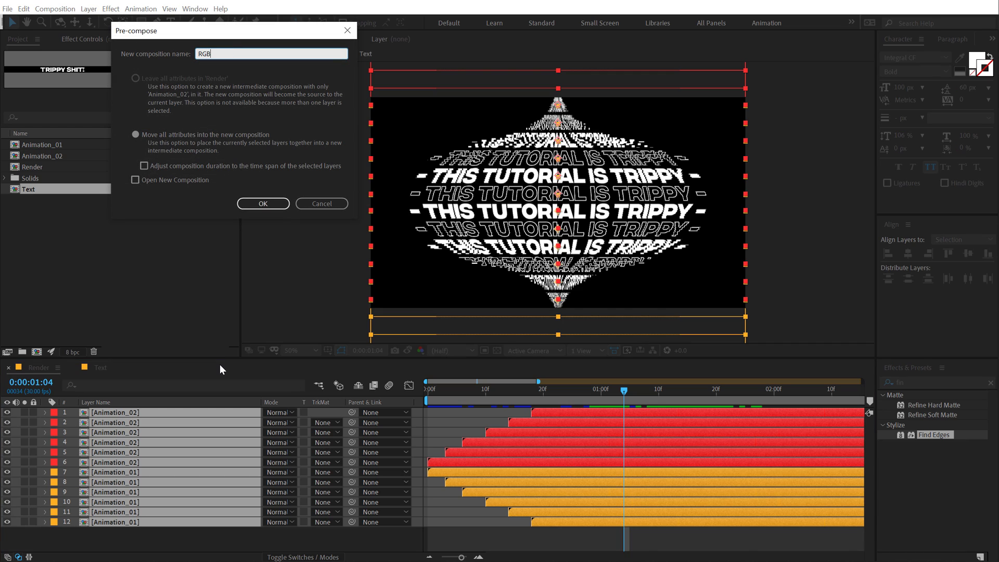
{"action": "left_click", "coordinate": [262, 204]}
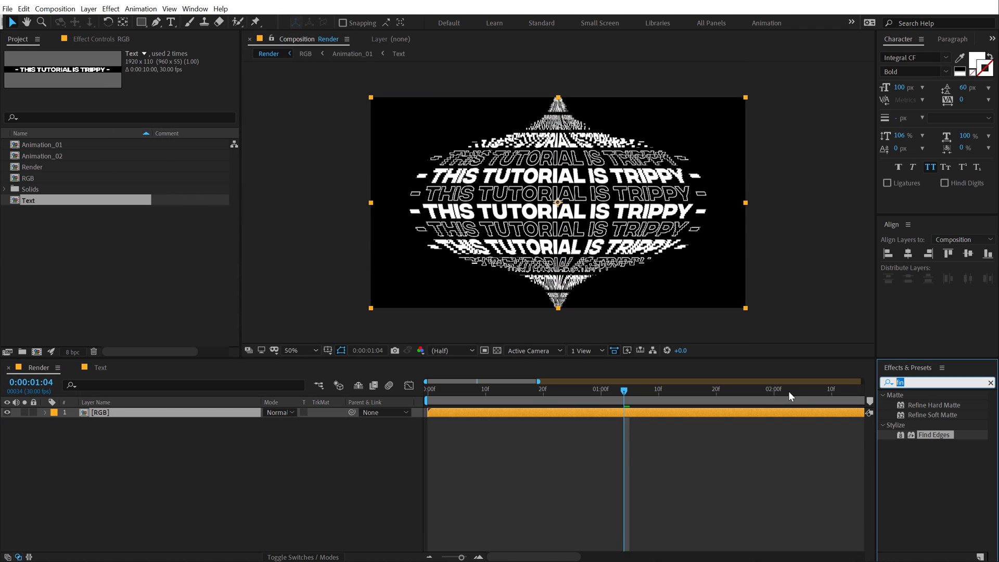
{"action": "type", "text": "shift"}
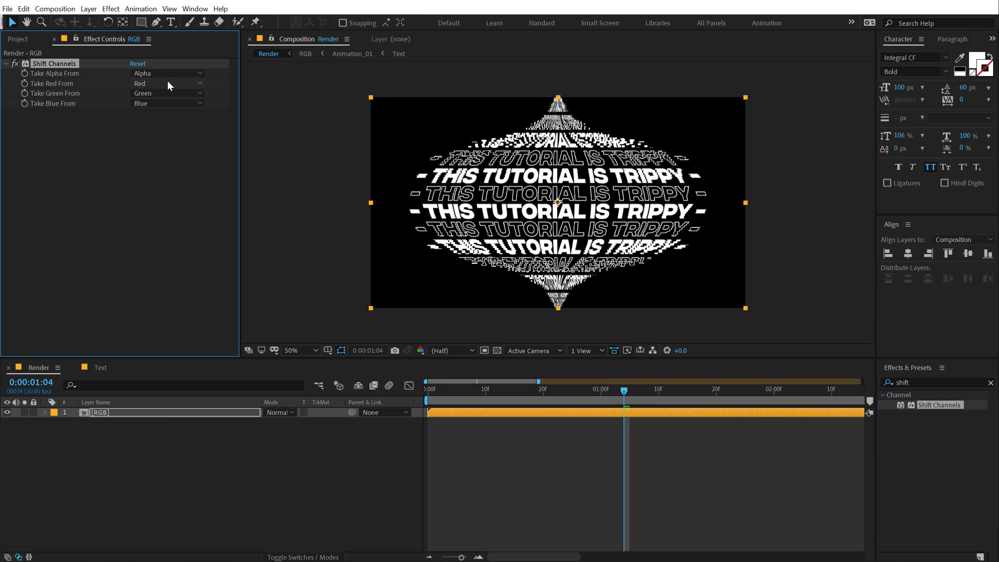
Step: Turn off green and blue on the RGB layer and set it to Add
{"action": "left_click", "coordinate": [167, 82]}
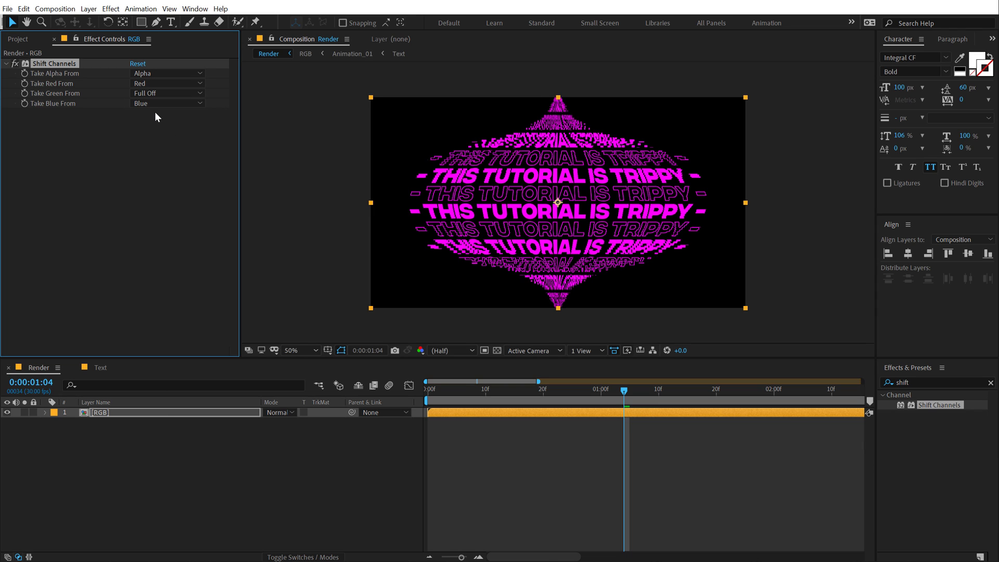
{"action": "left_click", "coordinate": [168, 103]}
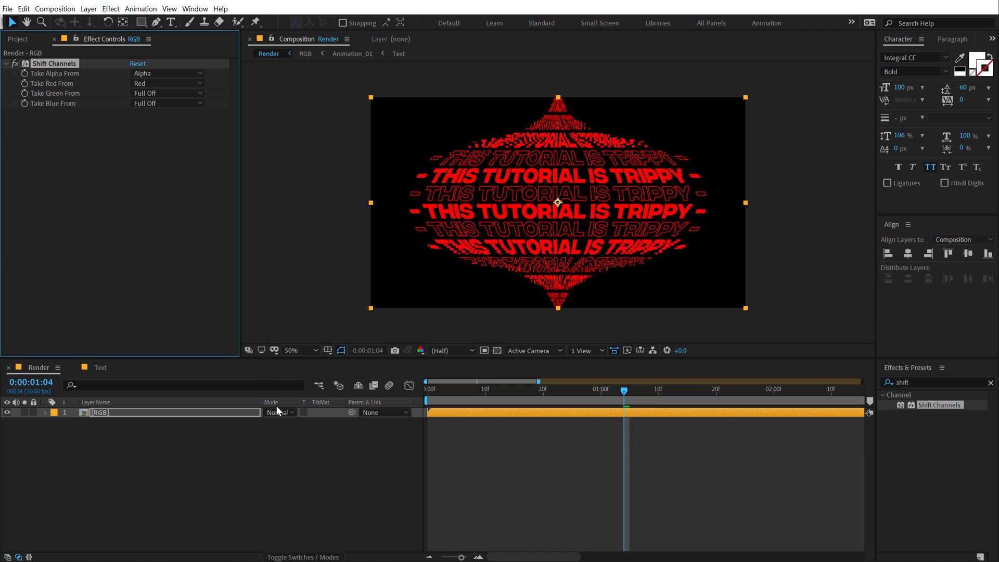
{"action": "left_click", "coordinate": [278, 411]}
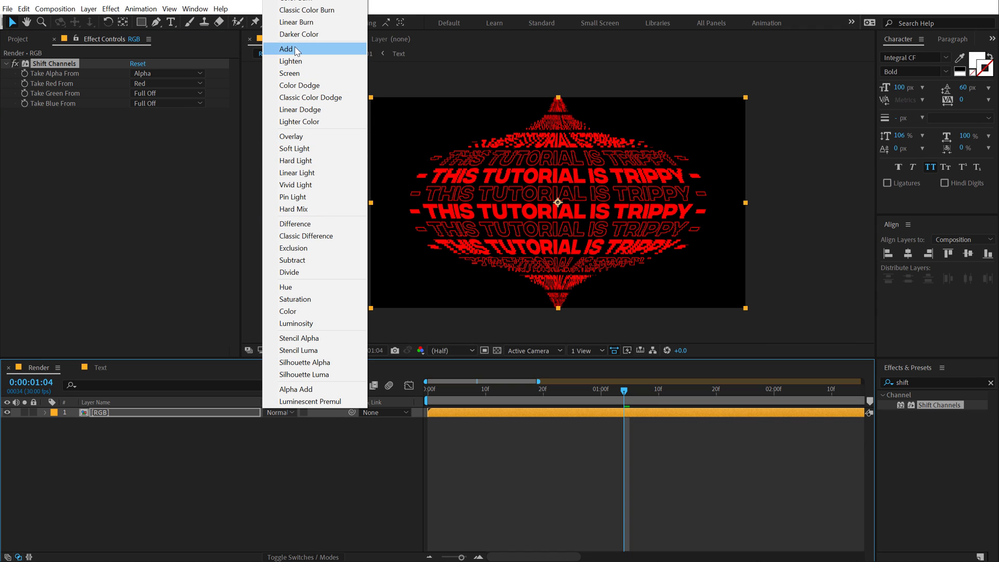
{"action": "left_click", "coordinate": [286, 49]}
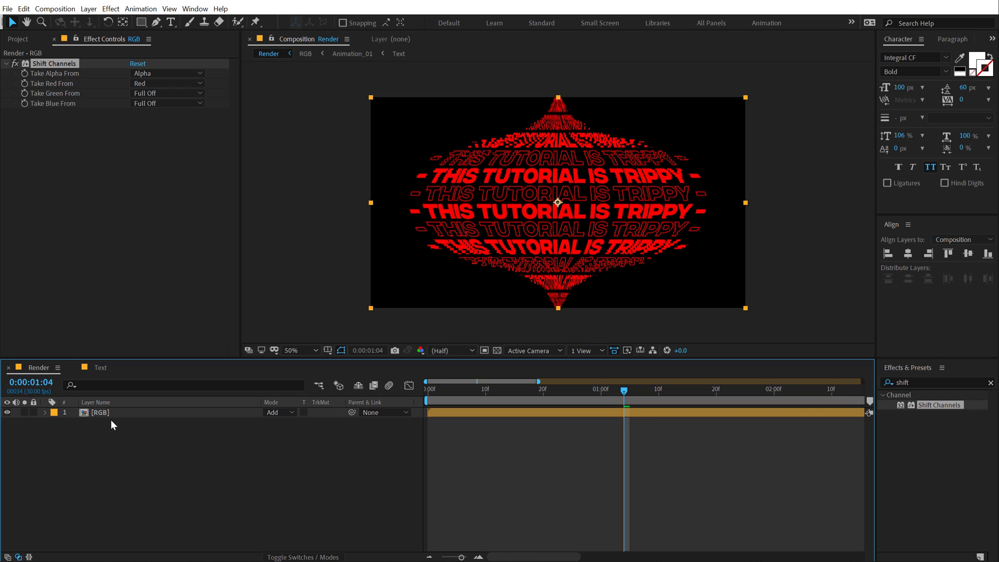
Step: Make a second RGB copy with red turned off
{"action": "double_click", "coordinate": [99, 412]}
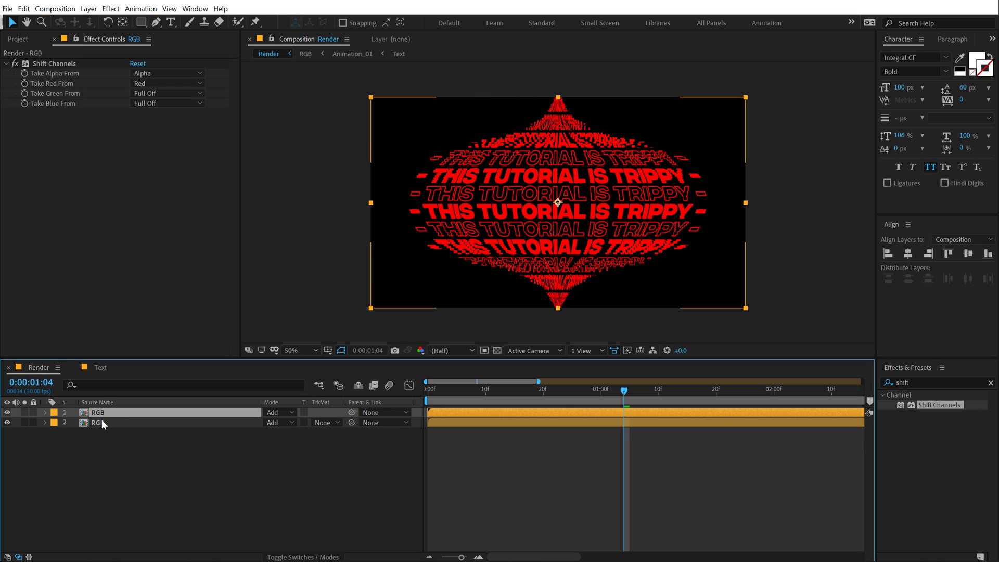
{"action": "left_click", "coordinate": [167, 83]}
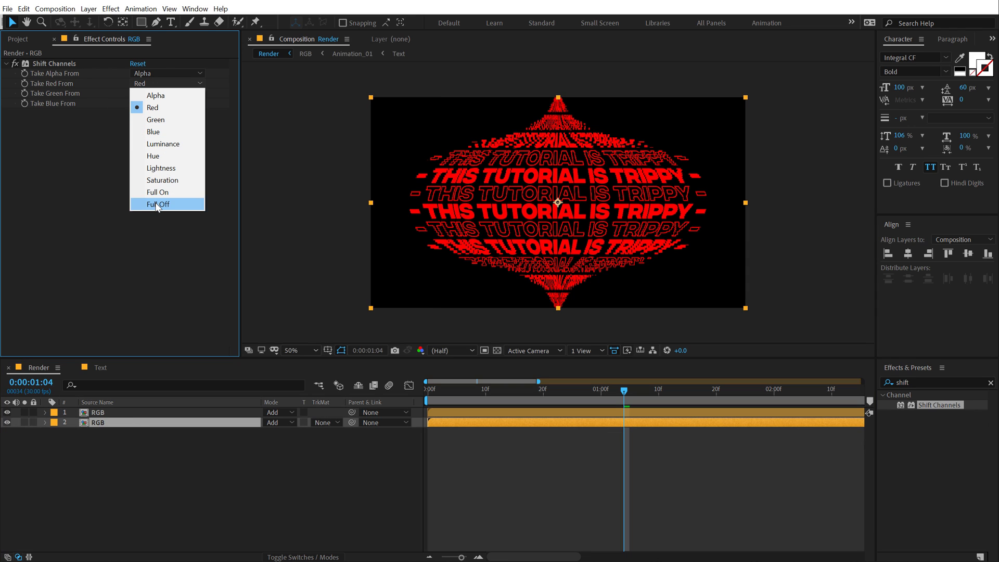
{"action": "left_click", "coordinate": [159, 203]}
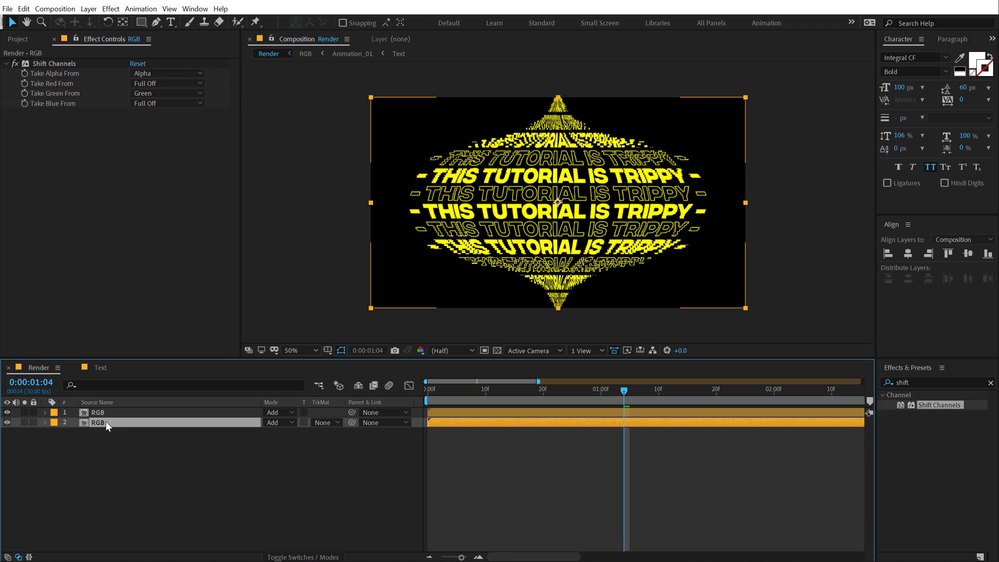
Step: Set the third copy's channel sources so it passes only blue
{"action": "left_click", "coordinate": [167, 103]}
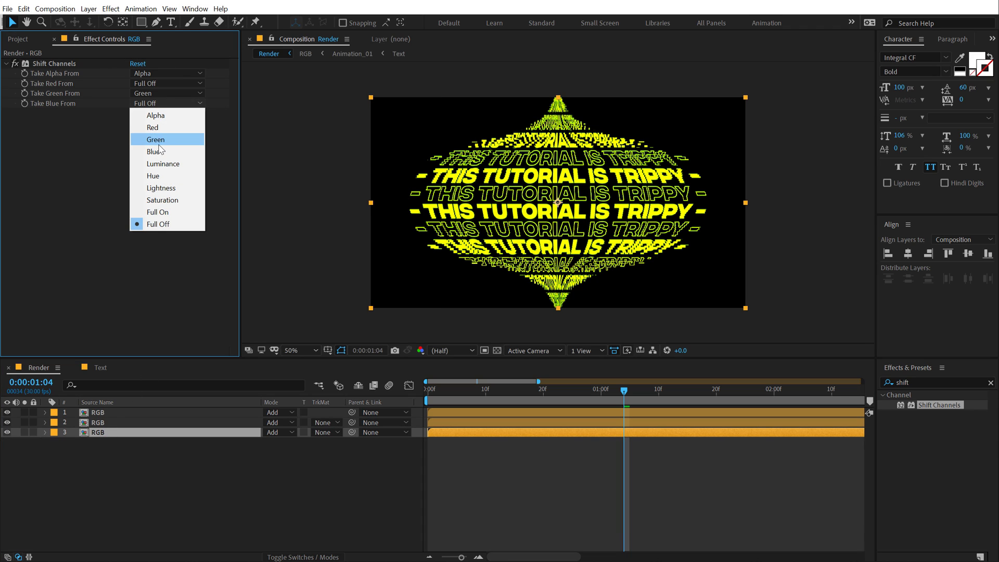
{"action": "left_click", "coordinate": [156, 139]}
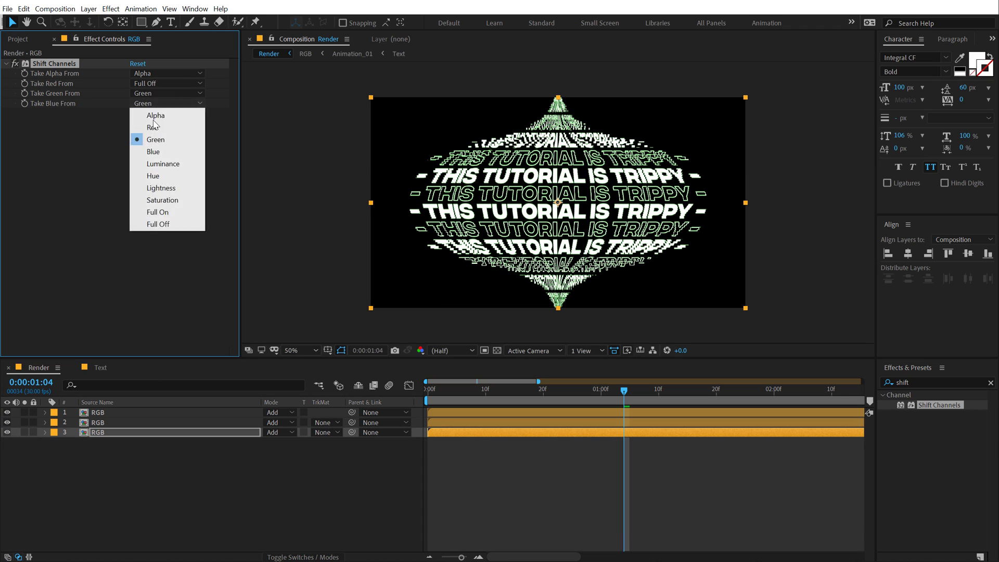
{"action": "left_click", "coordinate": [152, 152]}
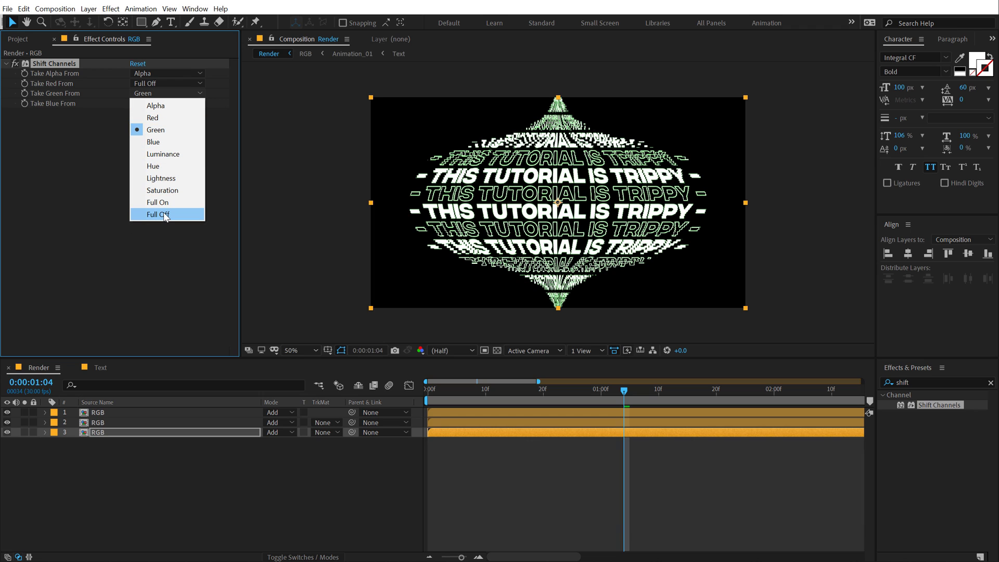
{"action": "left_click", "coordinate": [158, 213]}
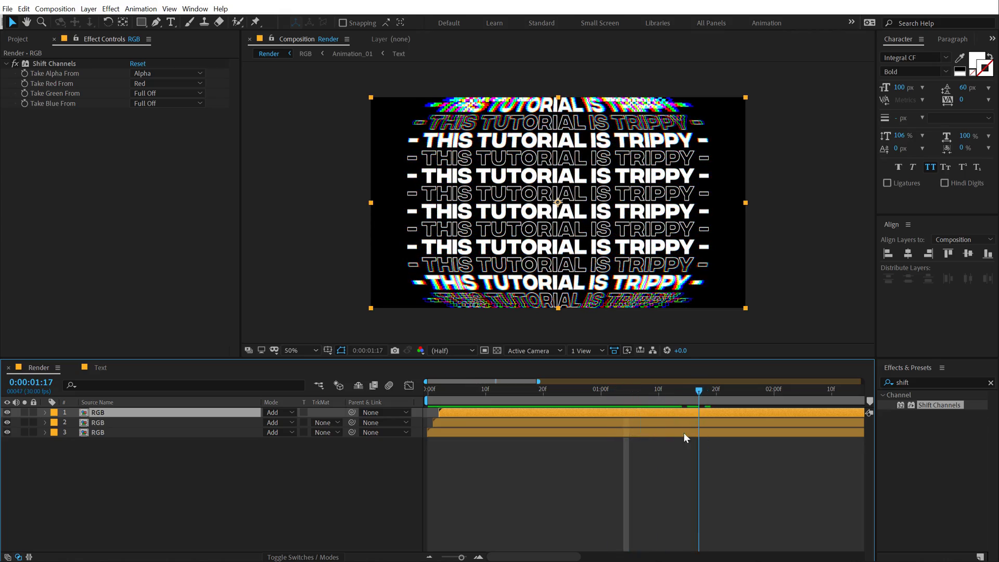
Step: Shift the blue channel layer a few frames and scrub to preview the colour split
{"action": "left_click_drag", "start_coordinate": [698, 389], "coordinate": [631, 389]}
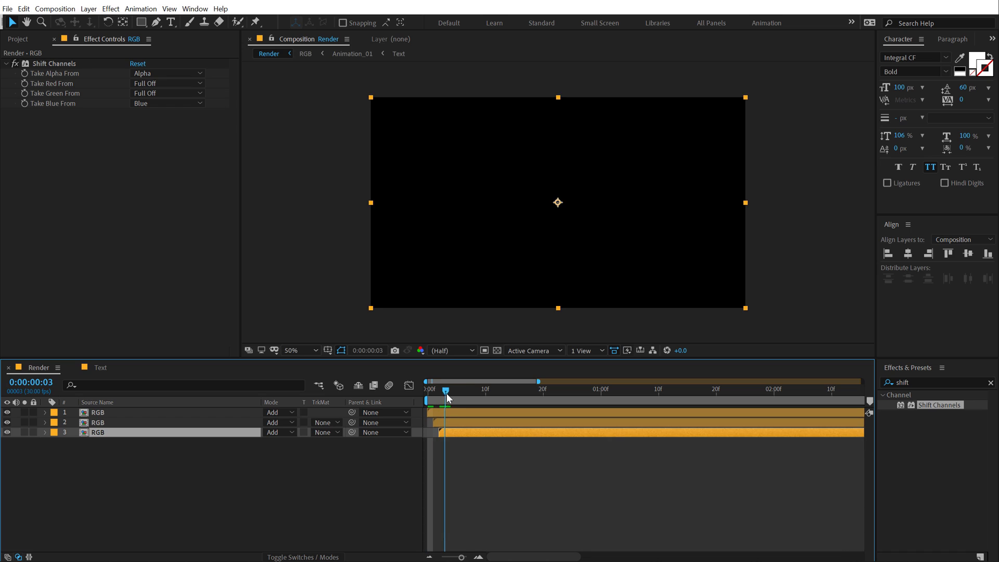
{"action": "left_click_drag", "start_coordinate": [446, 389], "coordinate": [590, 389]}
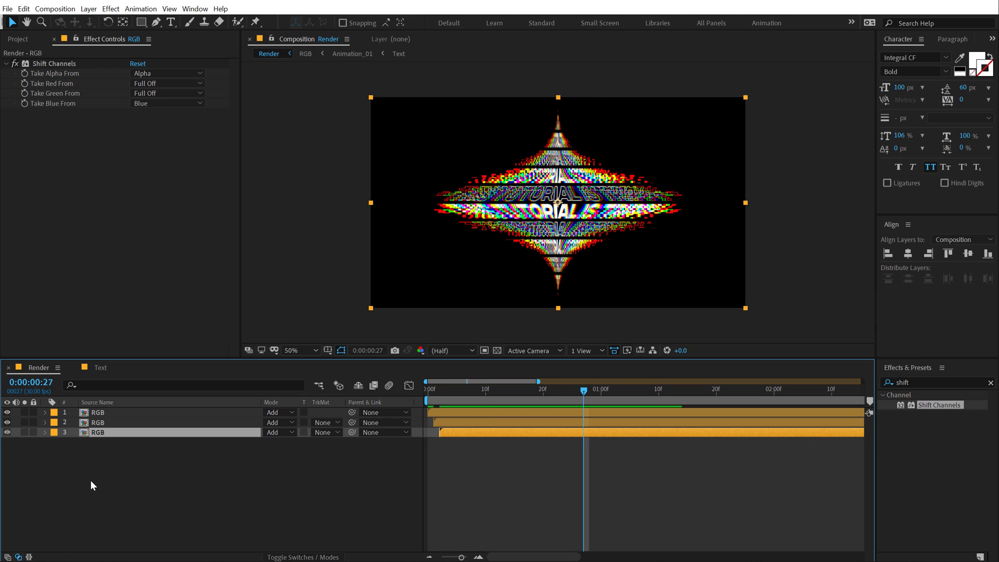
Step: Add a 'glow' adjustment layer and a black BG solid layer
{"action": "right_click", "coordinate": [92, 485]}
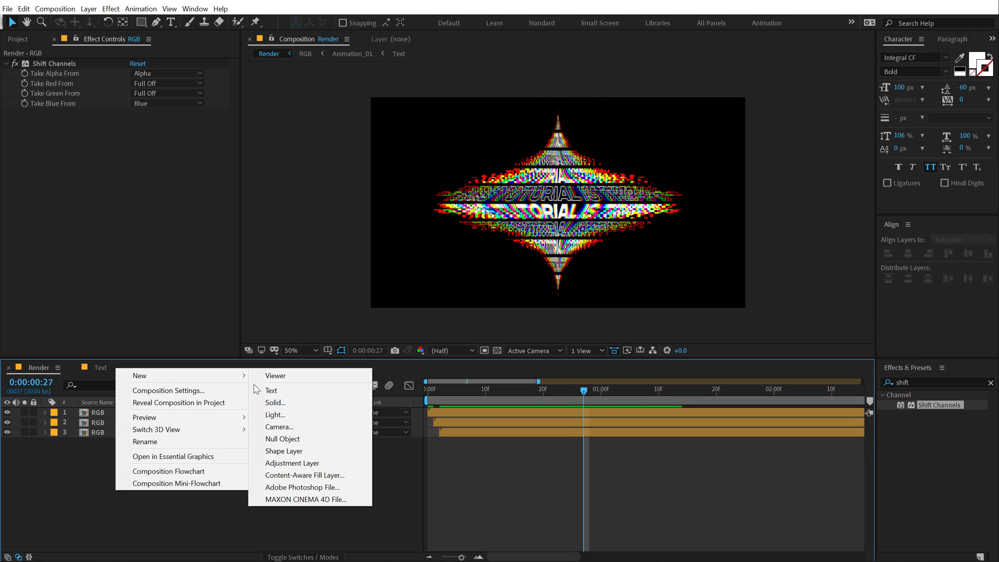
{"action": "left_click", "coordinate": [293, 463]}
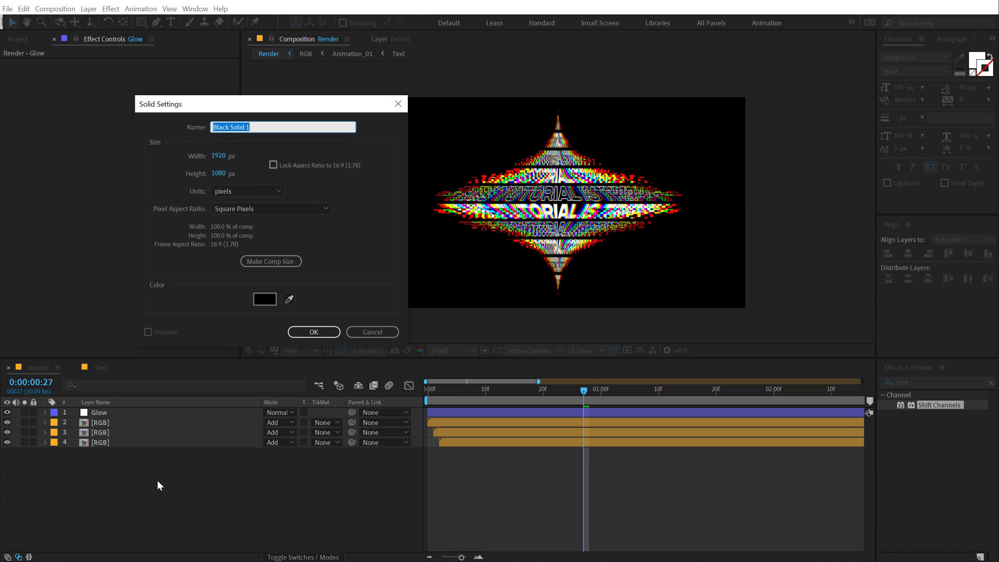
{"action": "left_click", "coordinate": [313, 331]}
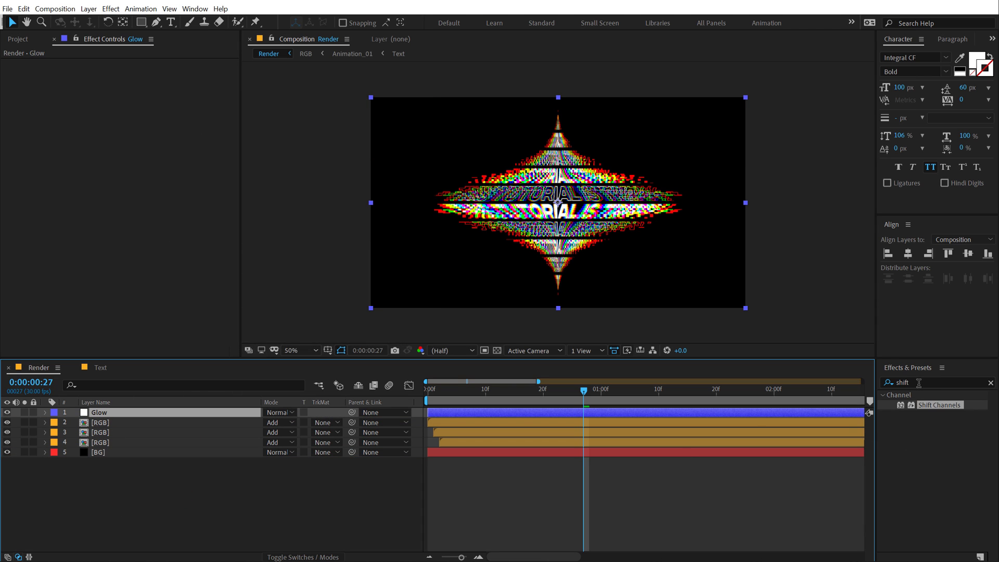
{"action": "type", "text": "glow"}
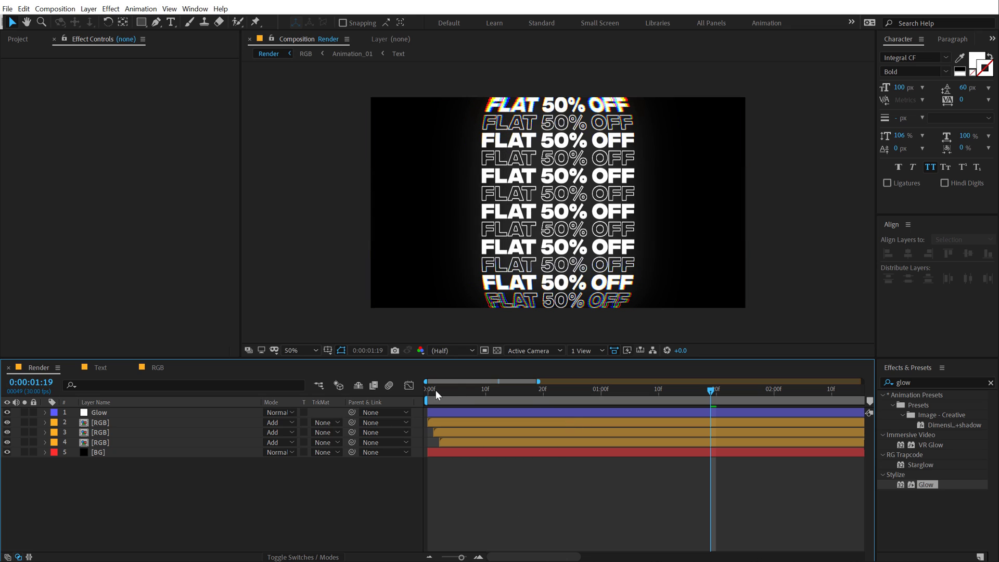
Step: Jump near the start of Render to play back the FLAT 50% OFF animation
{"action": "left_click", "coordinate": [530, 389]}
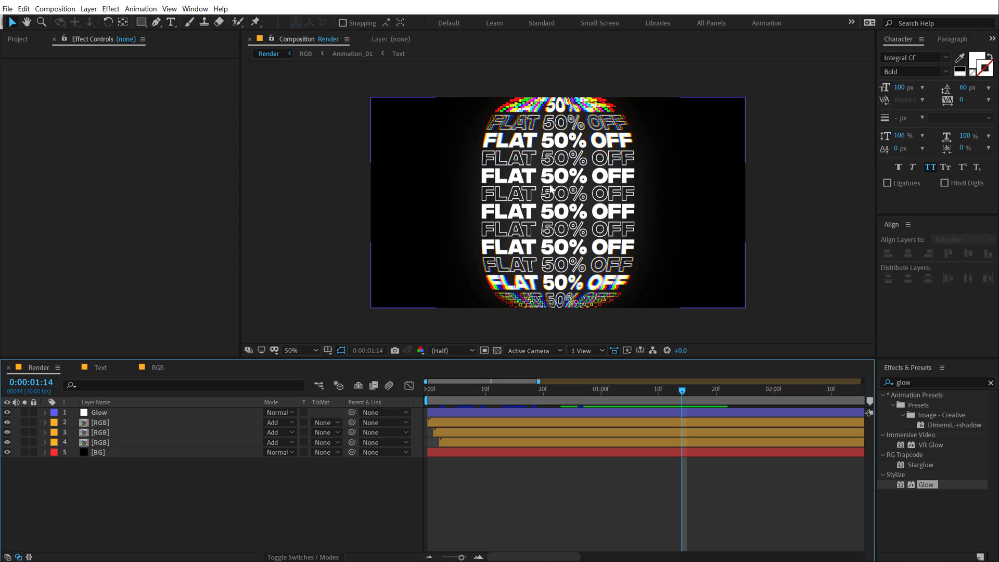
{"action": "mouse_move", "coordinate": [573, 219]}
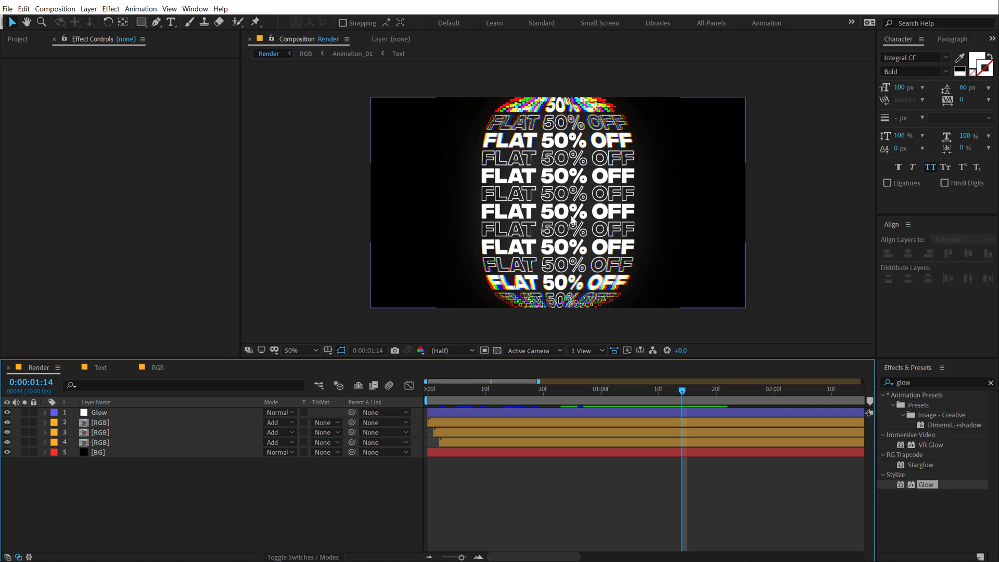